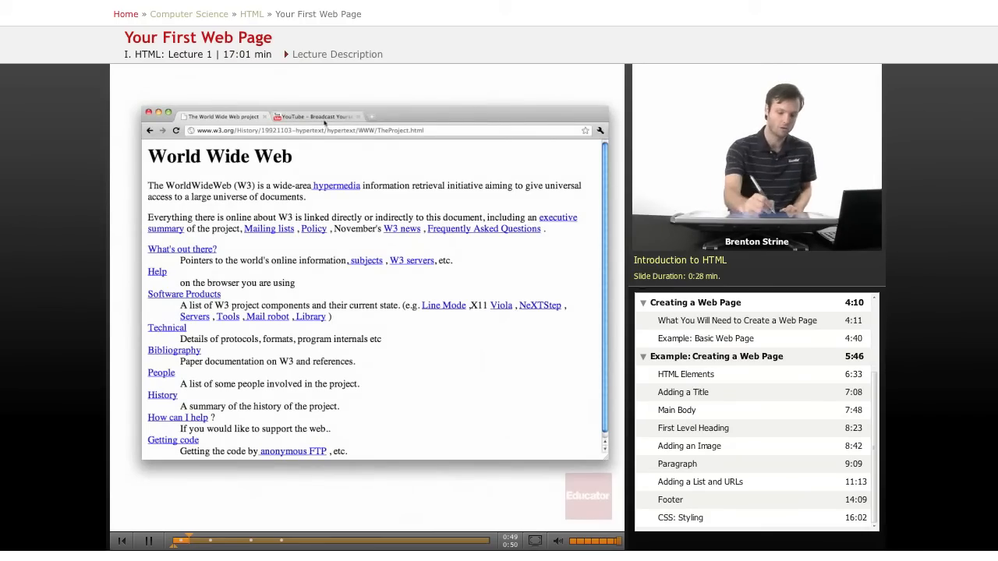
View the page source of the World Wide Web page and scroll through its HTML
click(315, 116)
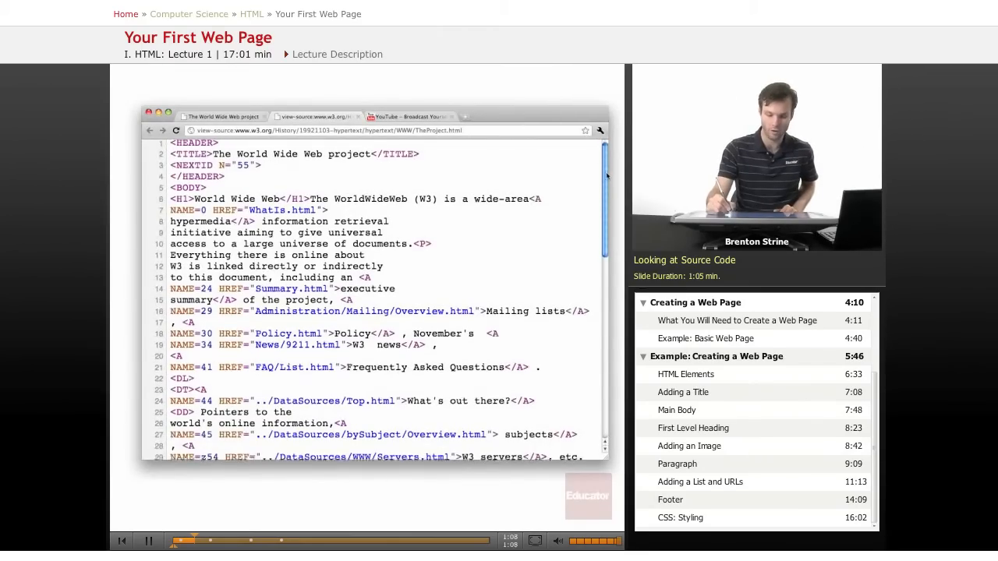
scroll(down, 3)
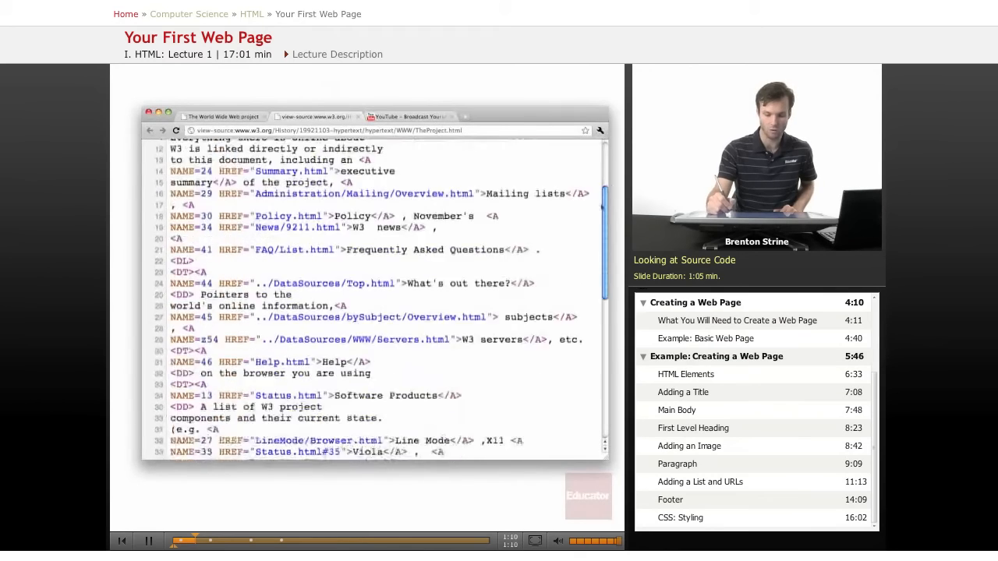
scroll(down, 3)
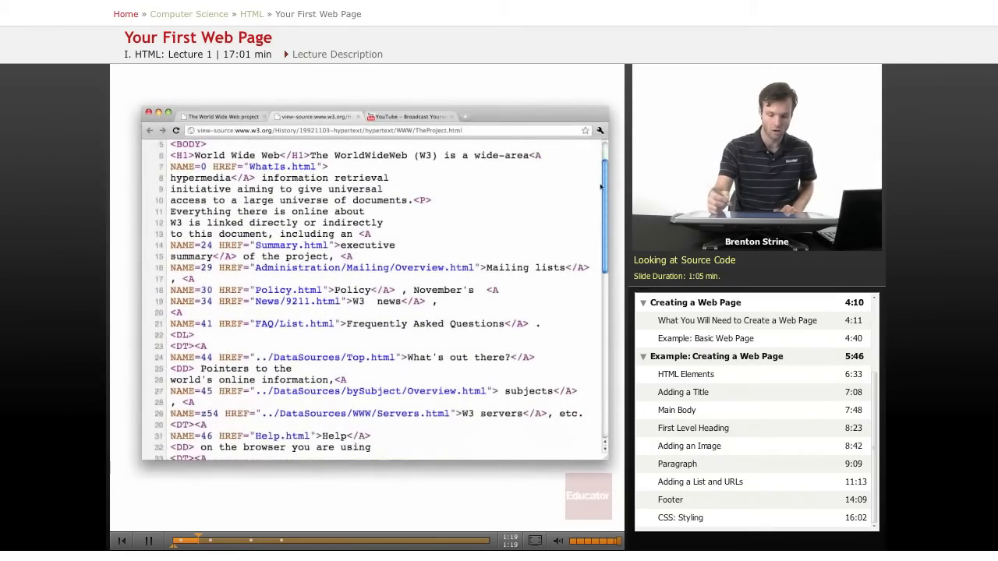
scroll(down, 3)
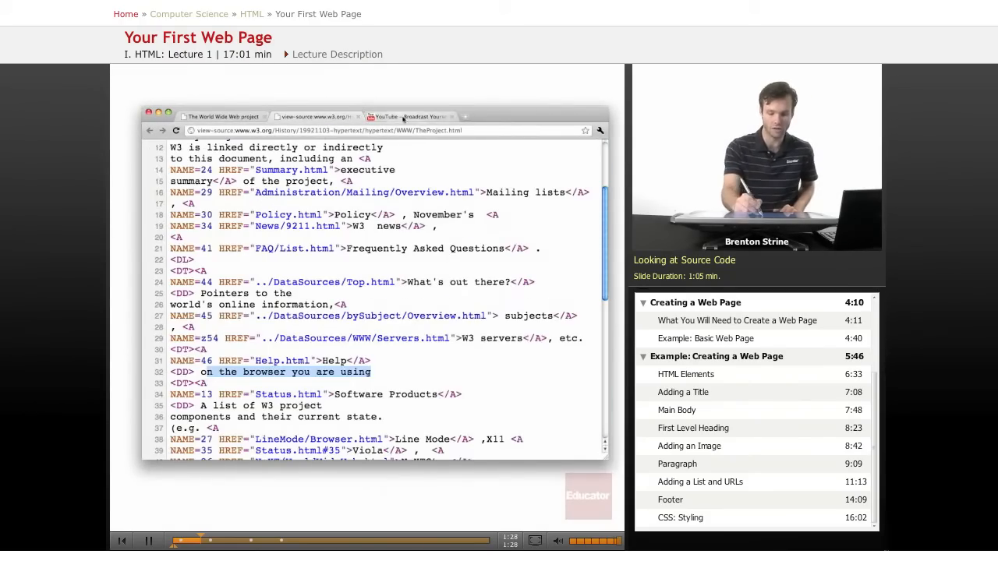
click(407, 115)
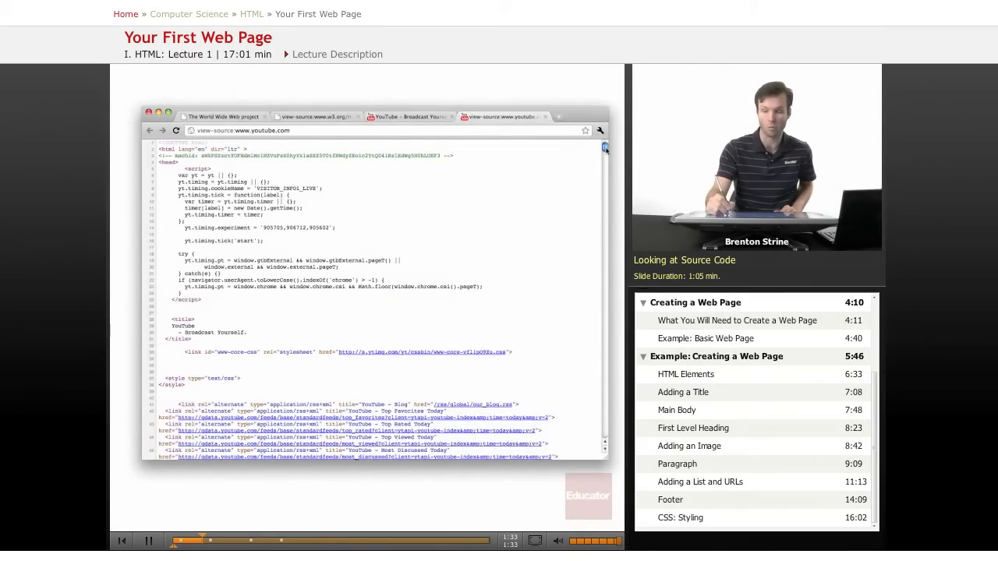
scroll(down, 3)
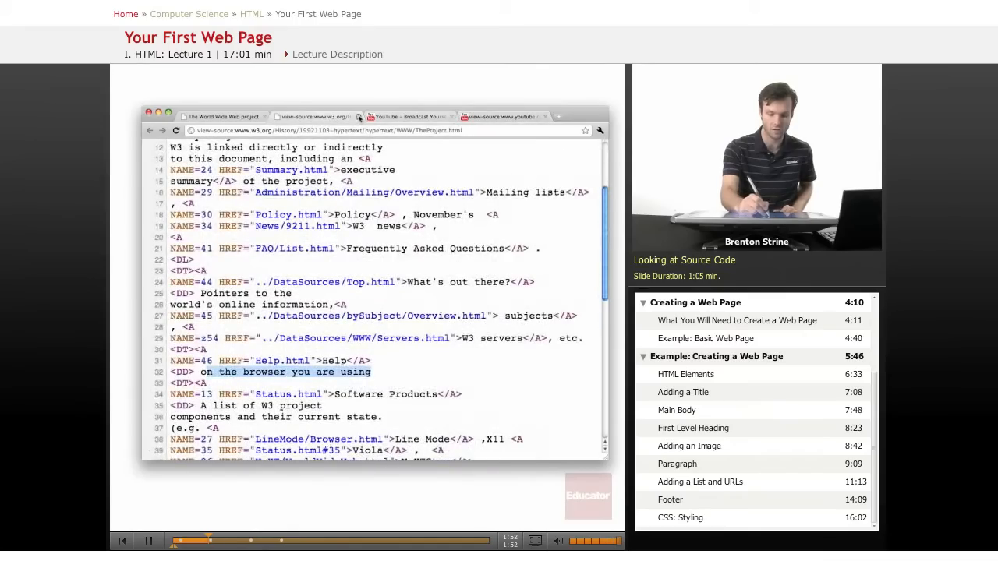
click(406, 115)
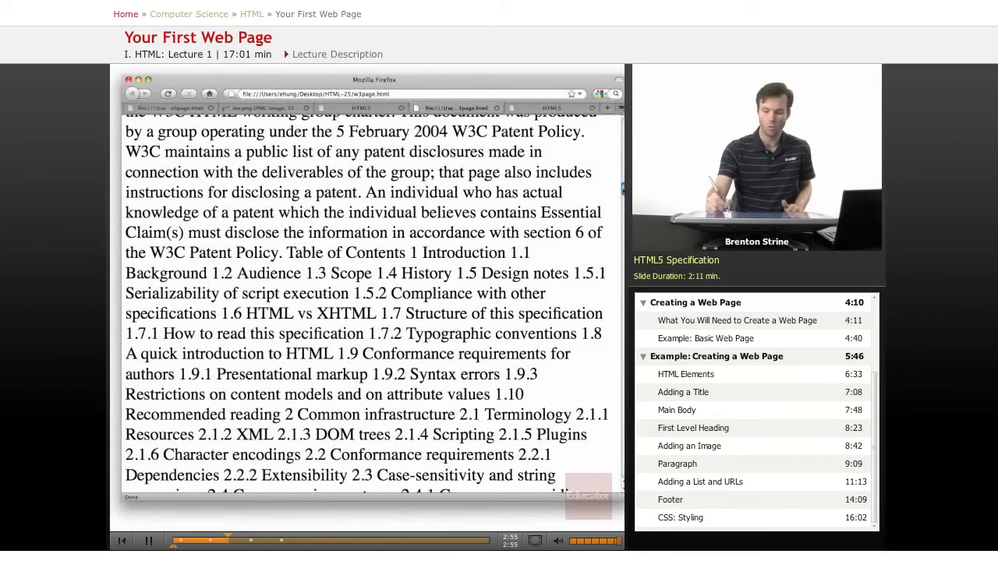
Load the saved HTML5 specification file from the desktop folder into Firefox
drag(397, 374, 382, 393)
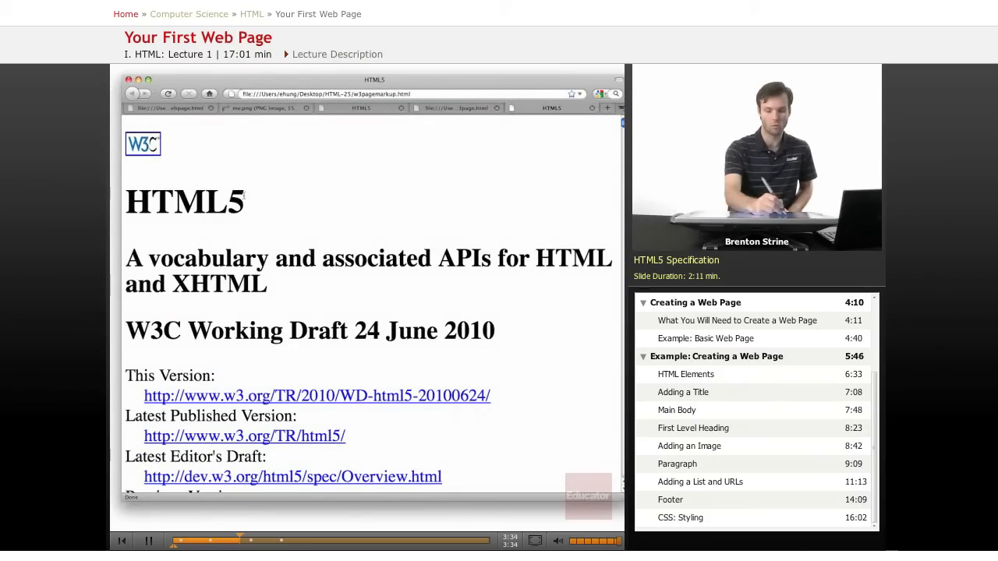
Scroll the local HTML5 copy, then switch to the w3.org HTML5 Working Draft tab
double_click(184, 202)
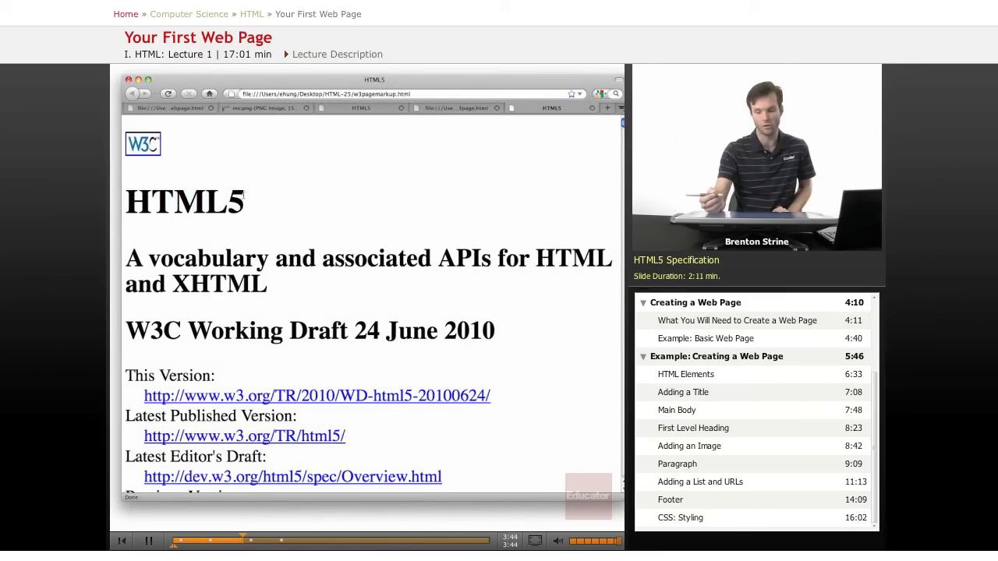
scroll(down, 3)
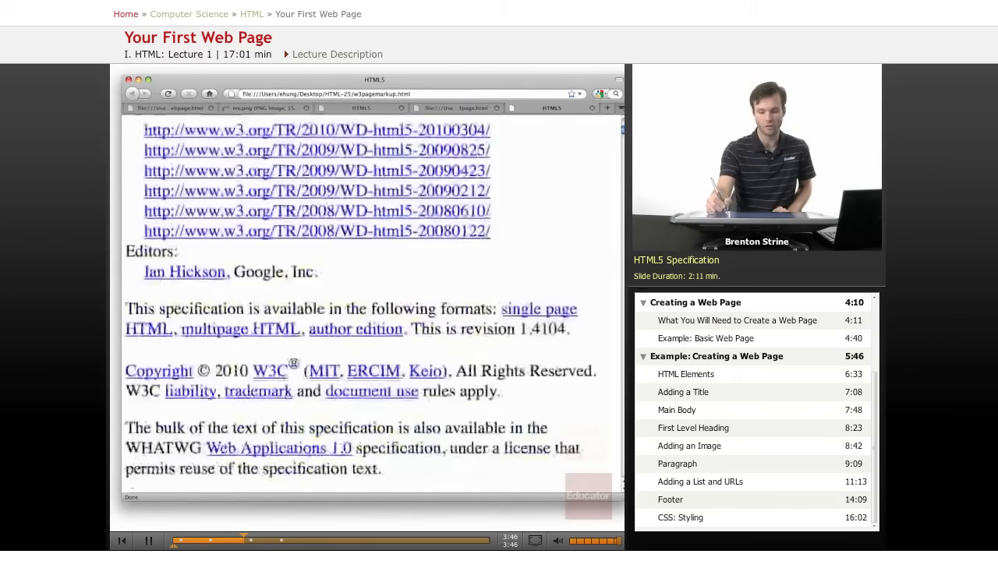
scroll(down, 3)
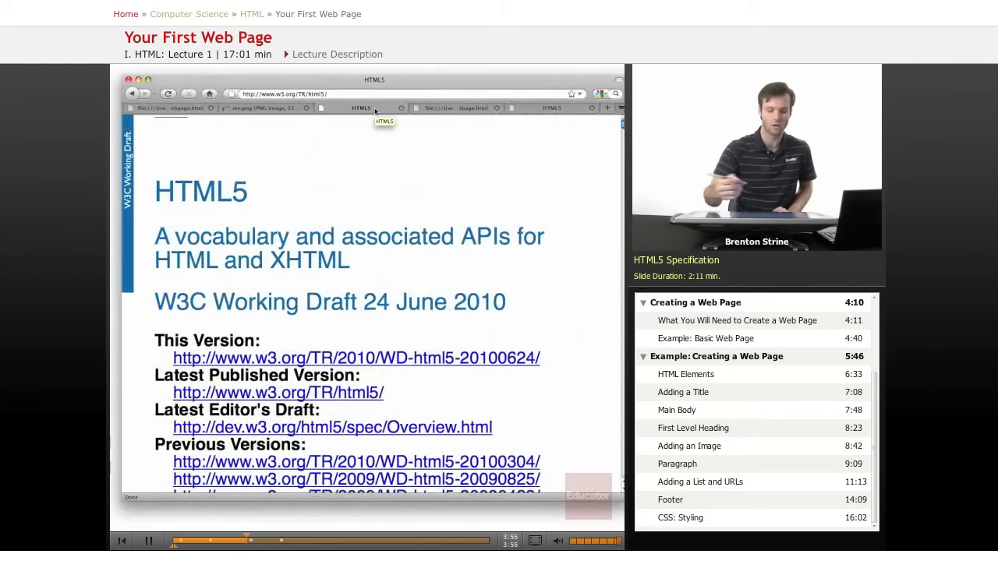
double_click(199, 190)
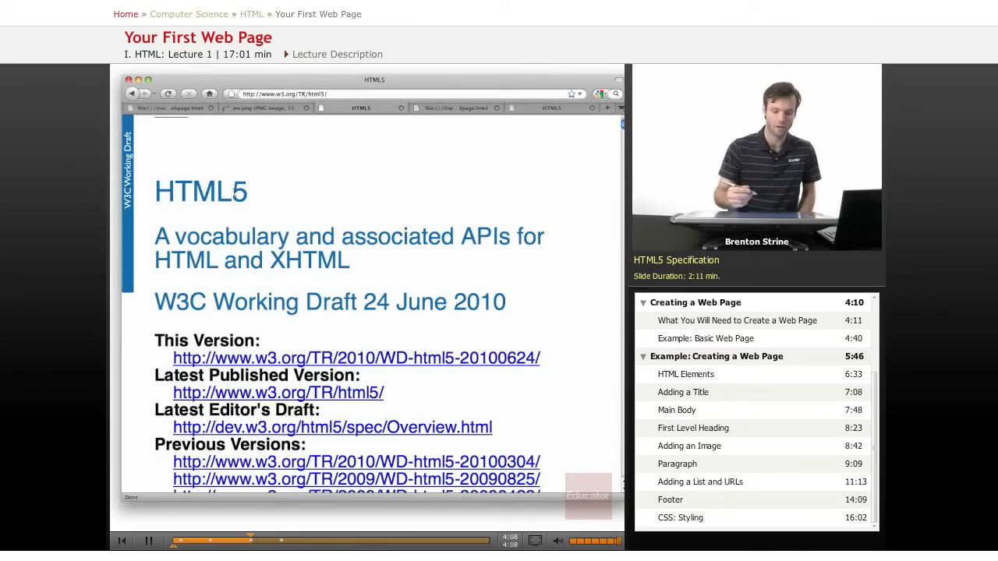
mouse_move(402, 108)
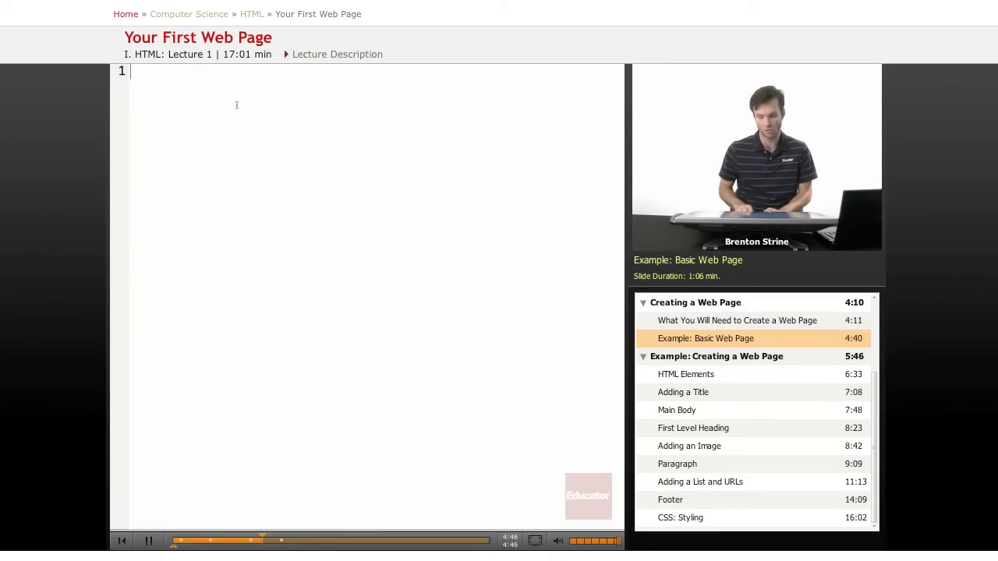
Write hello world! and save it as helloworld.html in the HTML-25 folder
text(hello world)
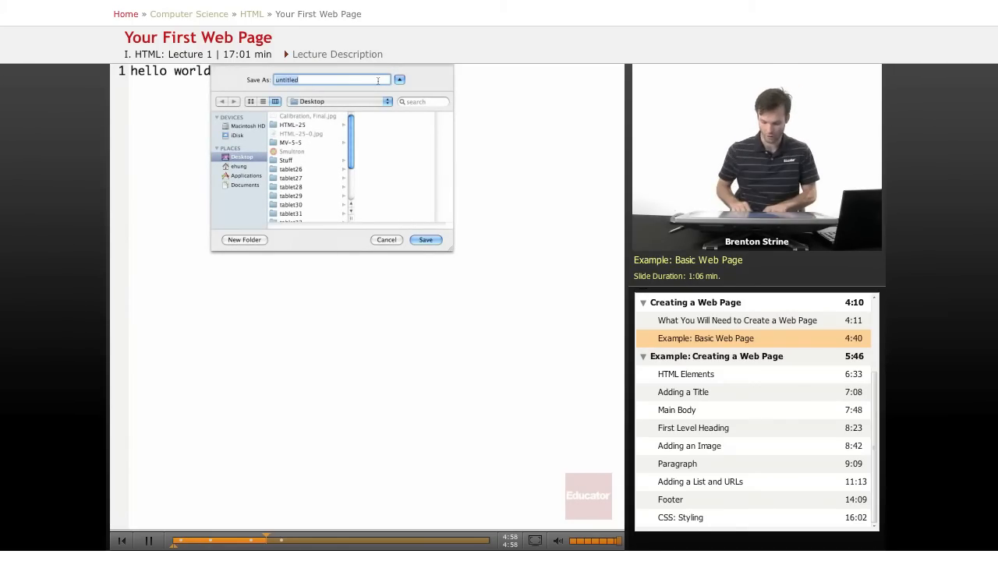
text(helloworld.html)
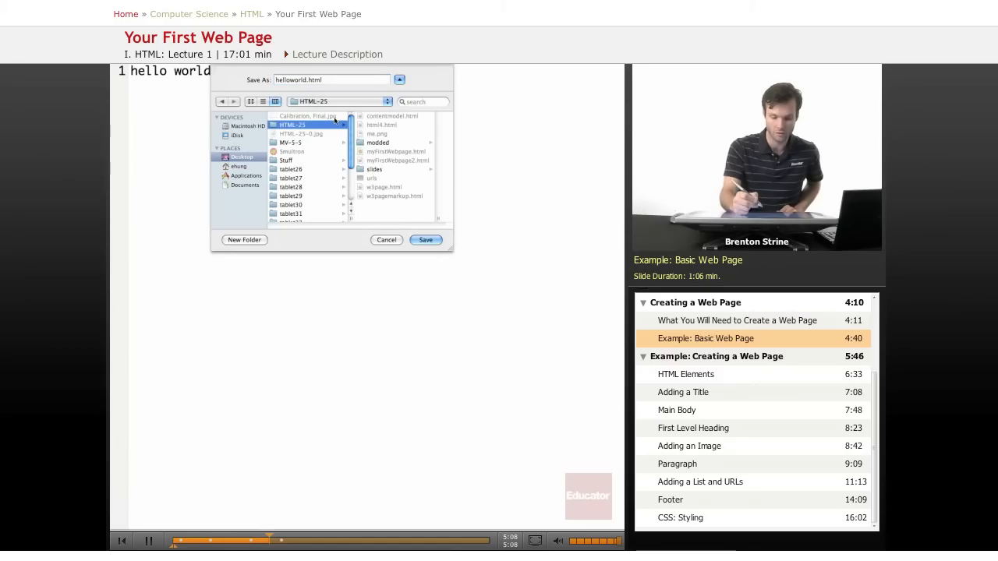
click(424, 240)
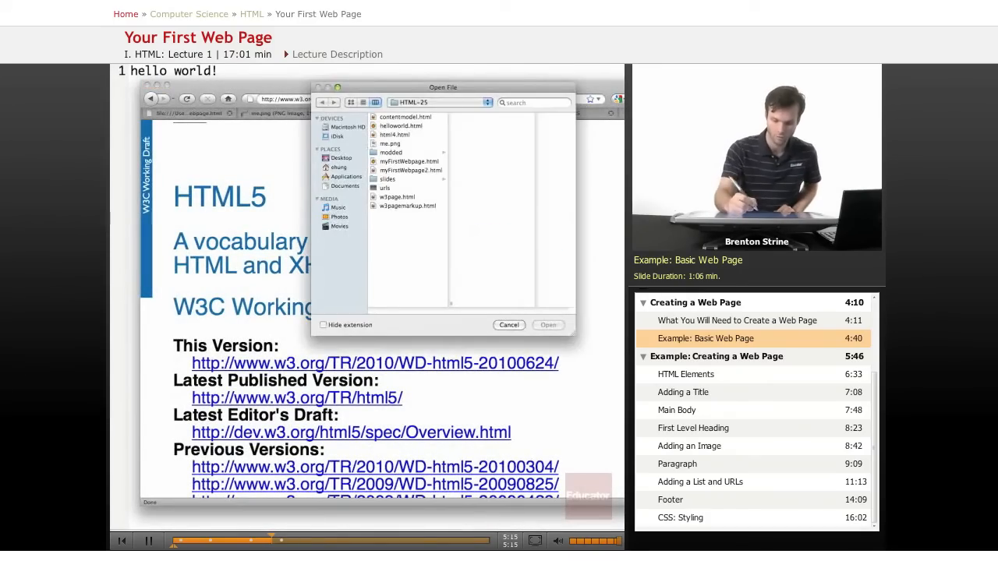
Open helloworld.html from the HTML-25 folder as a page in Firefox
click(400, 125)
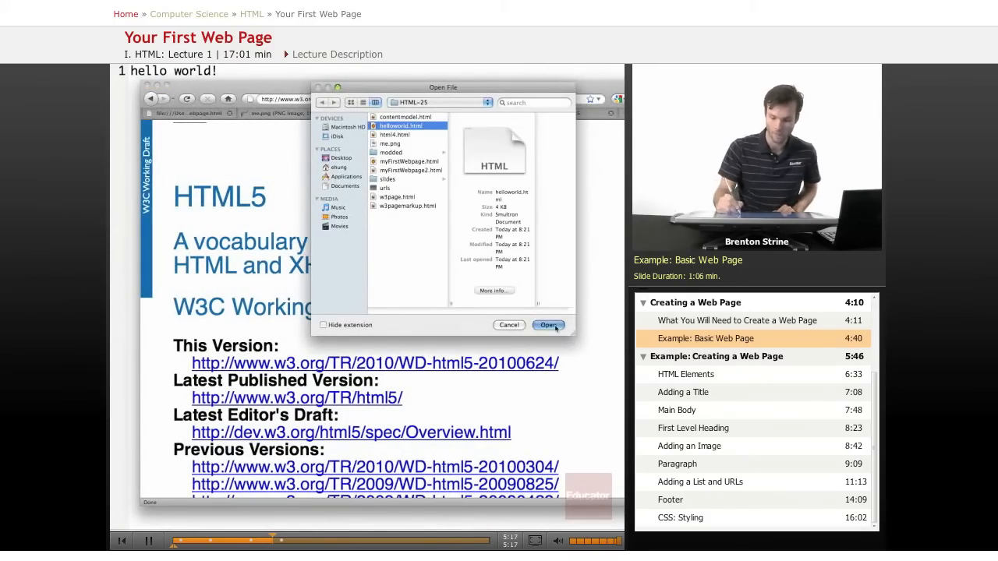
click(549, 326)
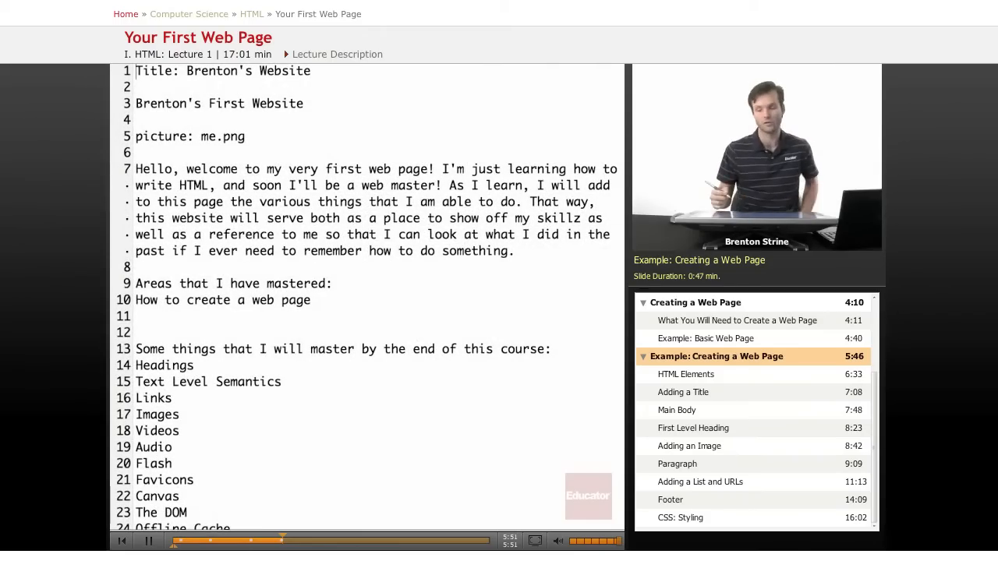
Scroll through the Brenton's Website draft's title, welcome paragraph and skill lists
scroll(down, 3)
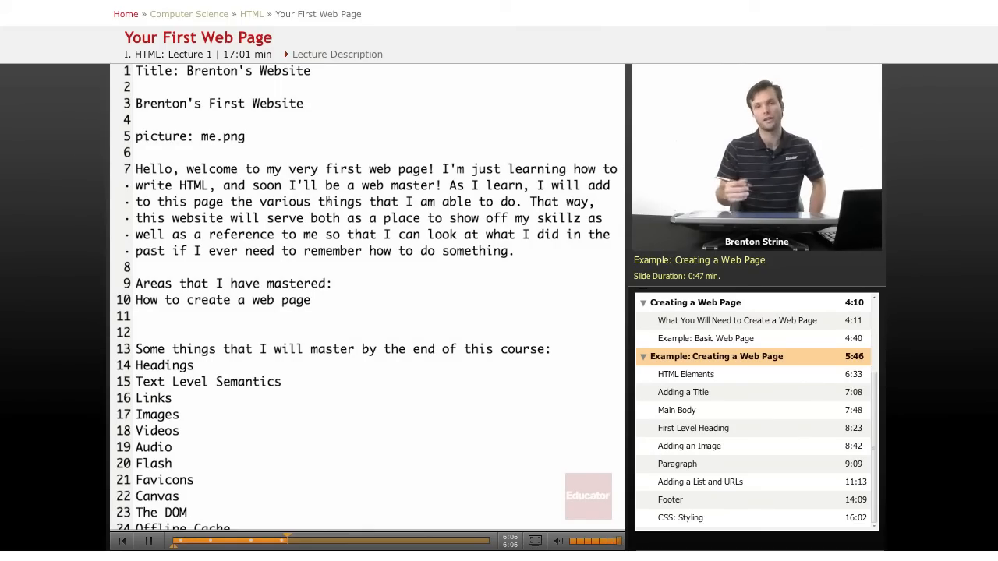
scroll(down, 3)
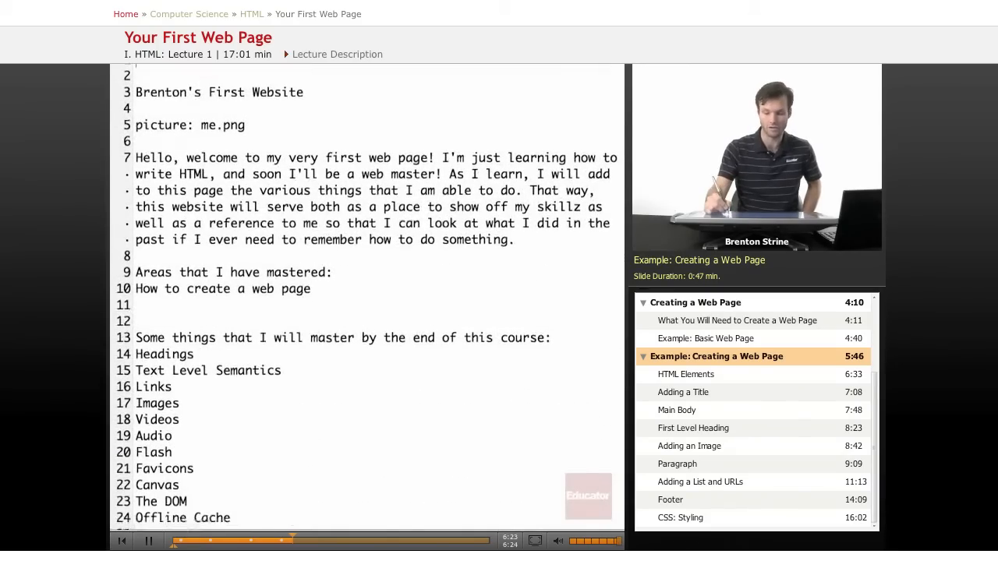
scroll(down, 3)
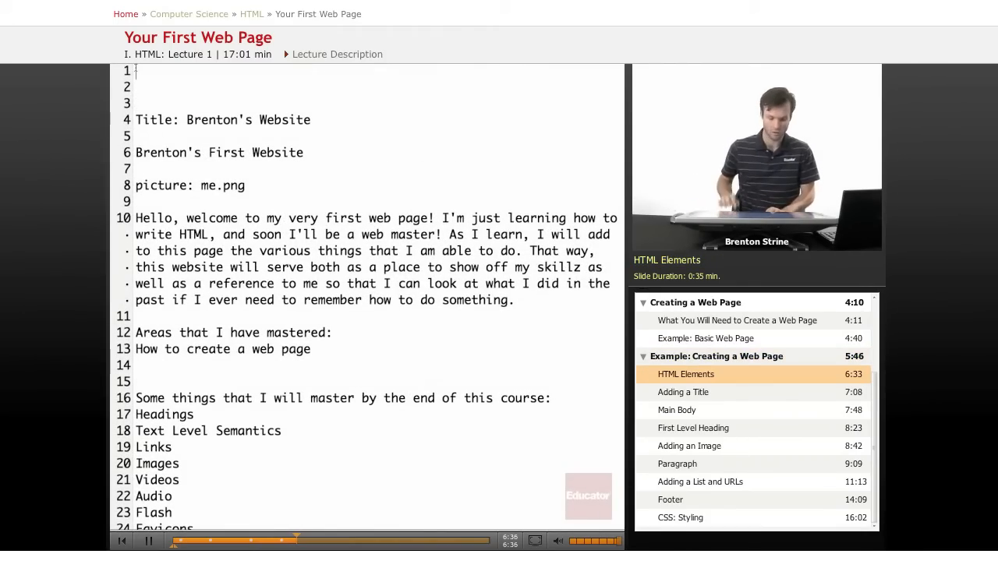
Add an opening <html> tag at the top and a closing </html> tag at the end
text(<html)
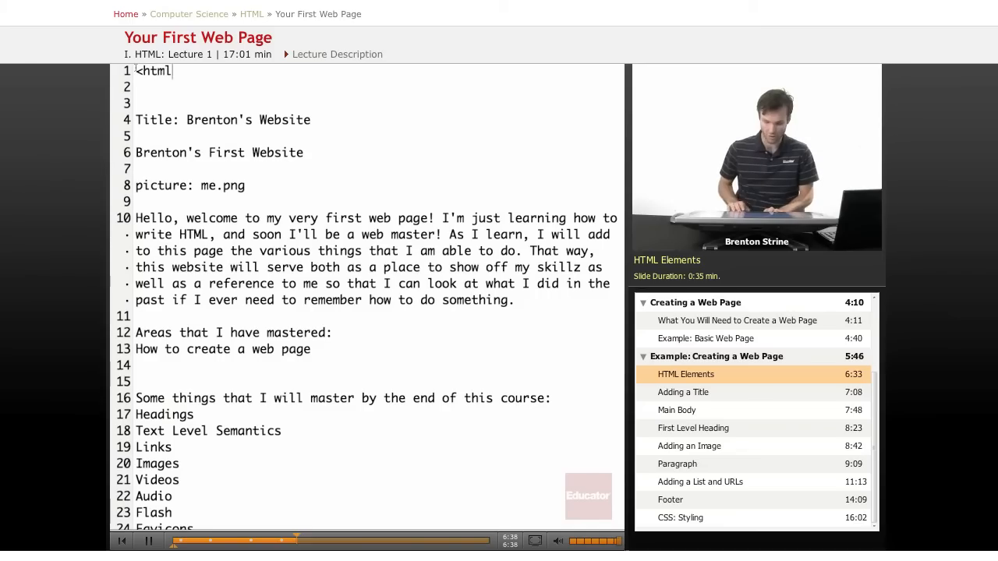
text(>)
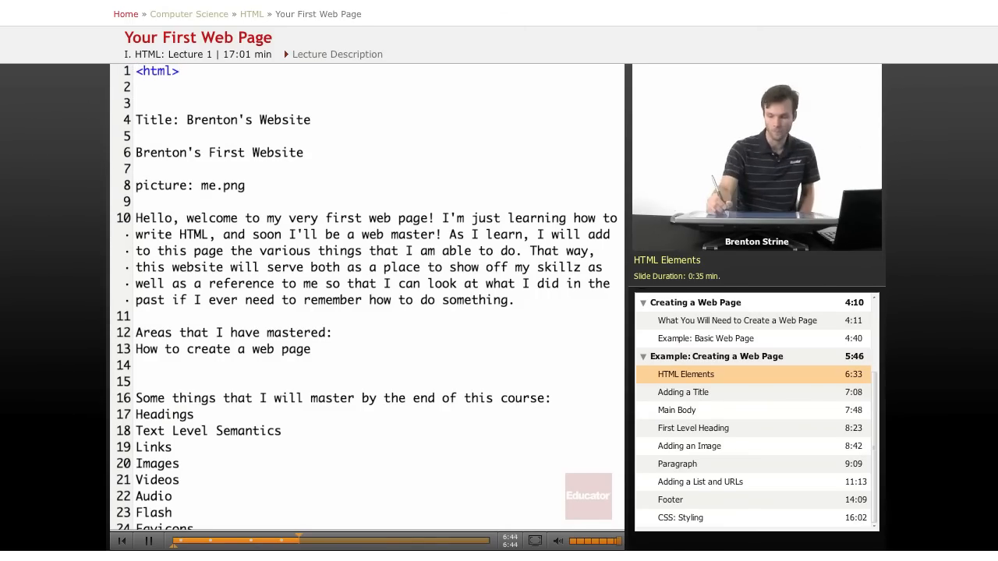
scroll(down, 3)
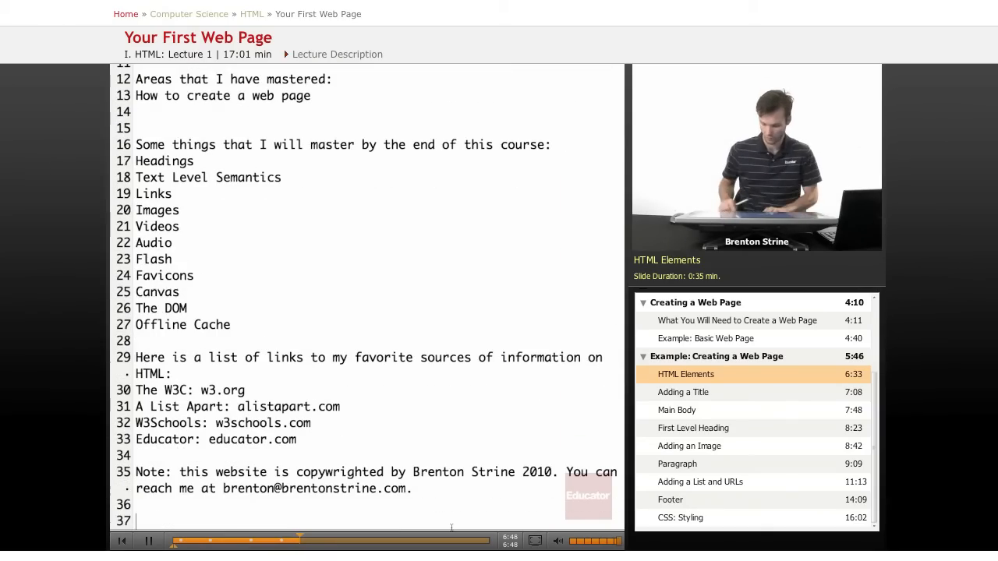
text(<html>)
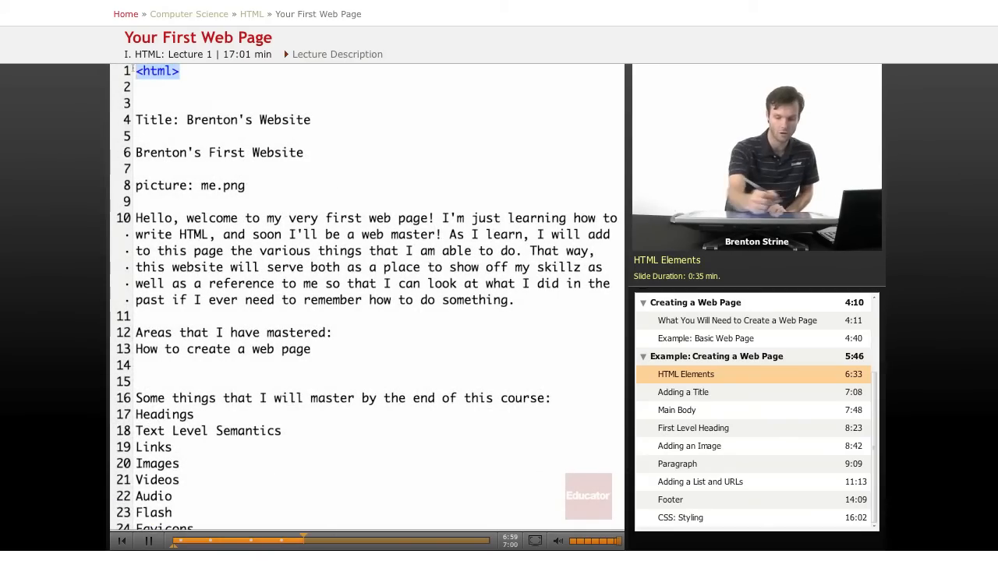
scroll(down, 3)
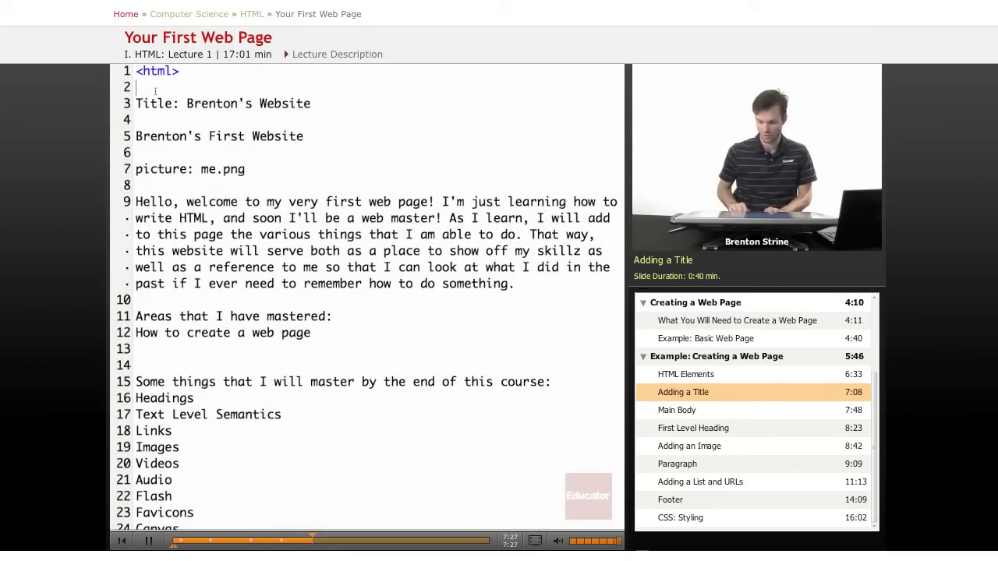
Wrap Brenton's Website in <head><title>...</title></head> and select the blank line below
text(<head>)
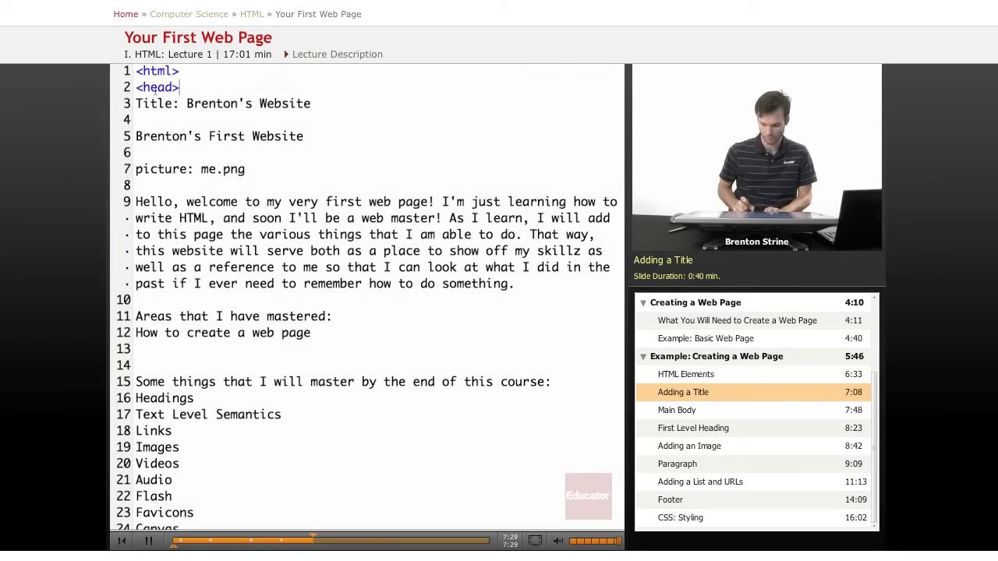
text(<title>Brenton's Website)
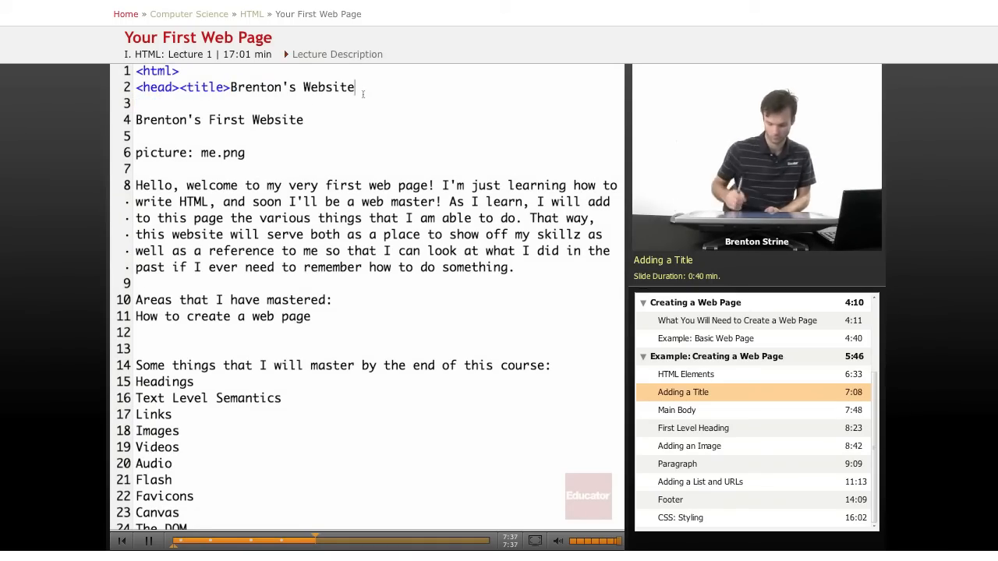
text(</title)
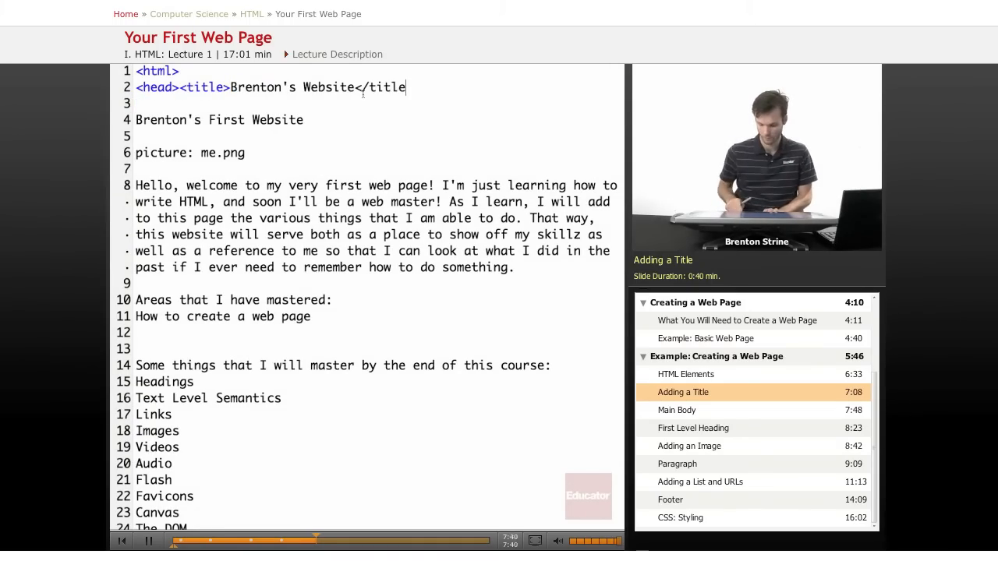
text(></head>)
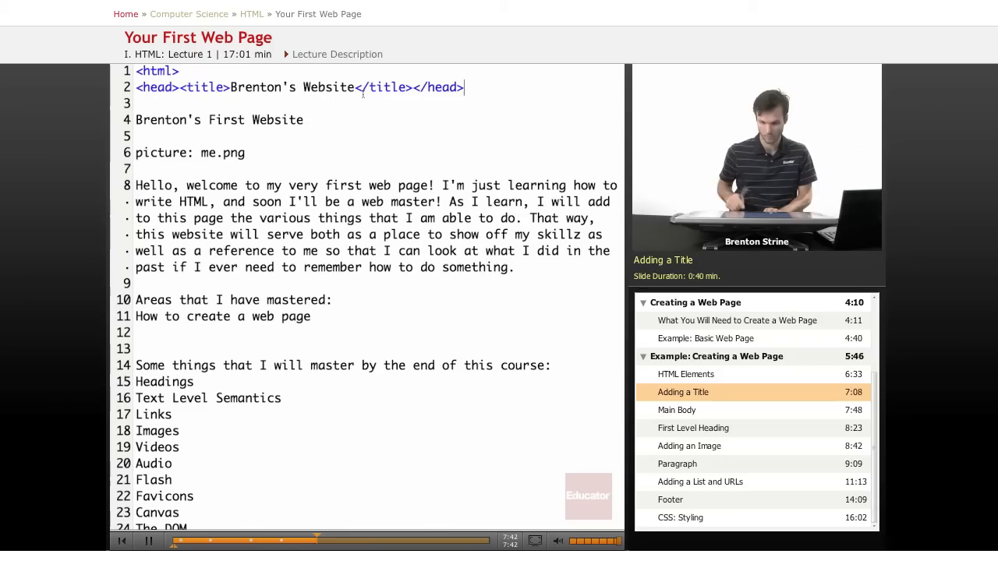
drag(306, 87, 463, 87)
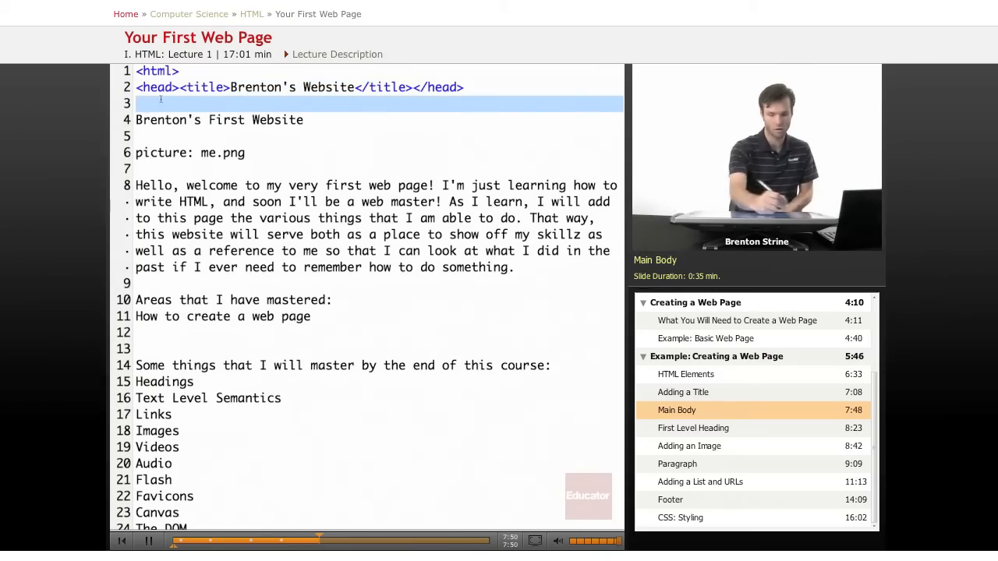
Enclose the page content in <body> after the head and </body> before </html>
text(<)
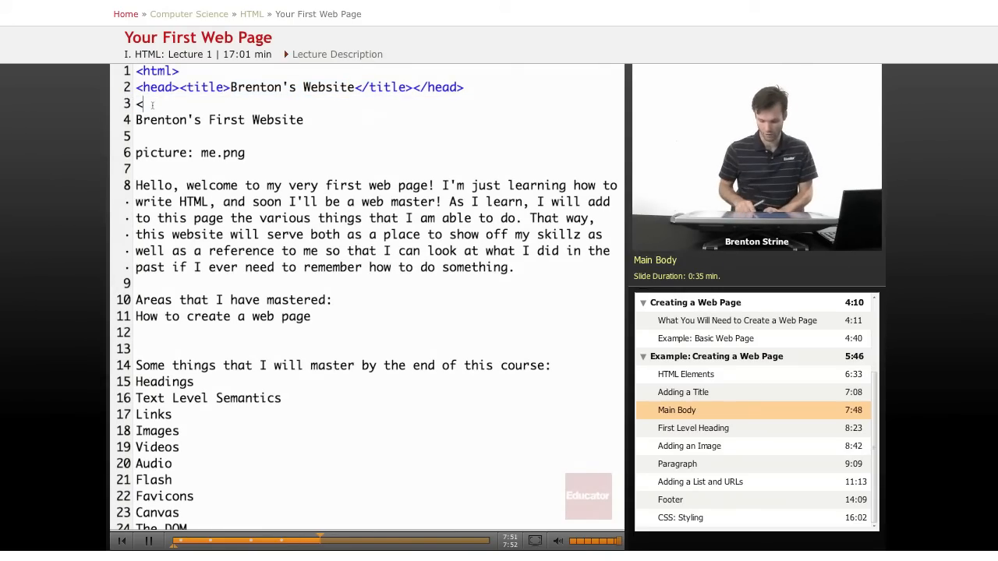
text(body>)
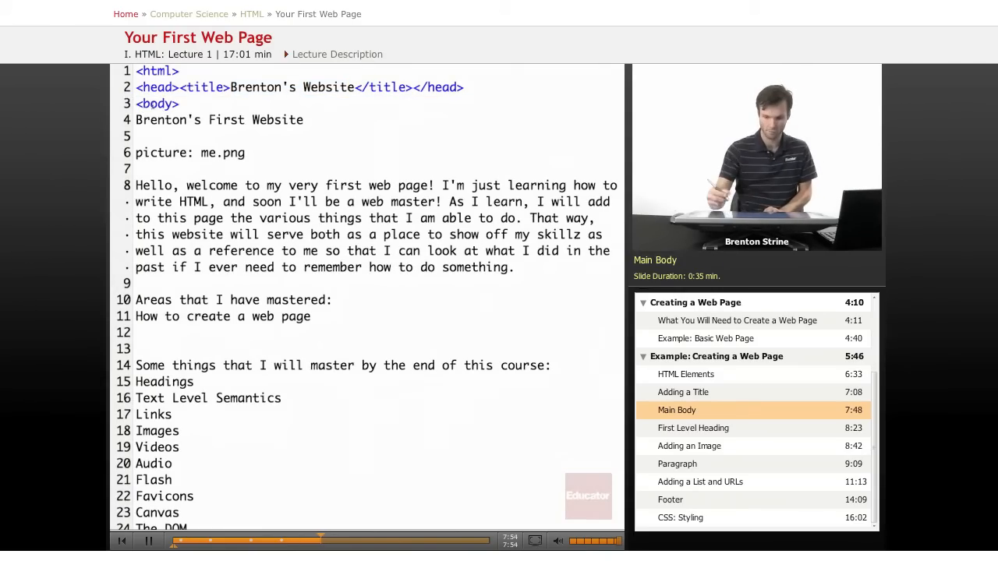
scroll(down, 3)
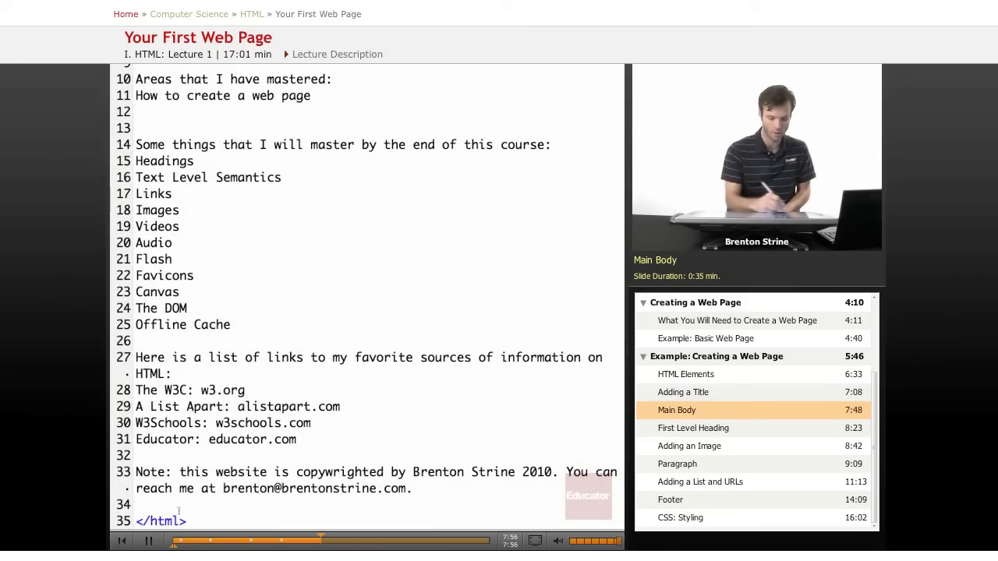
text(</b)
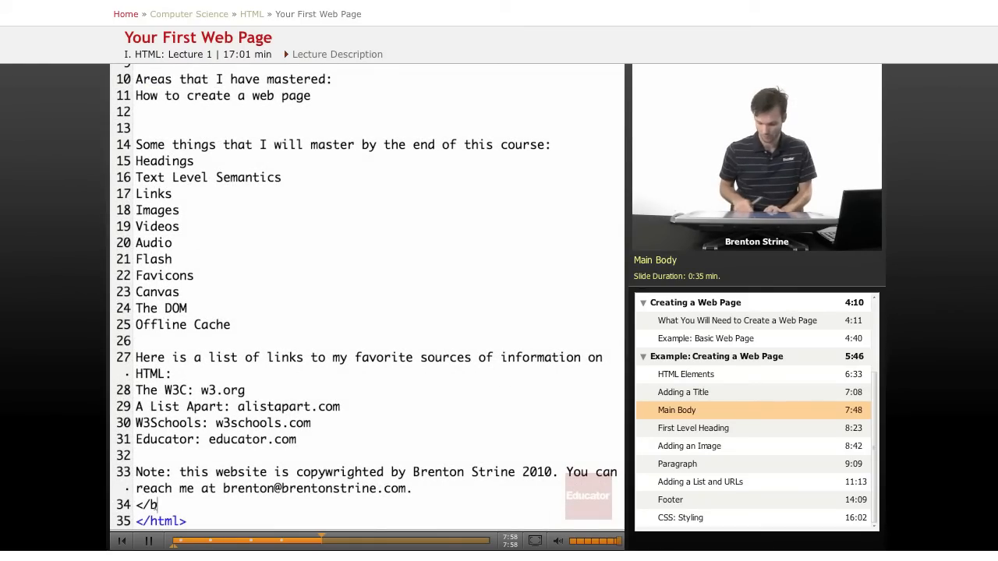
text(ody>)
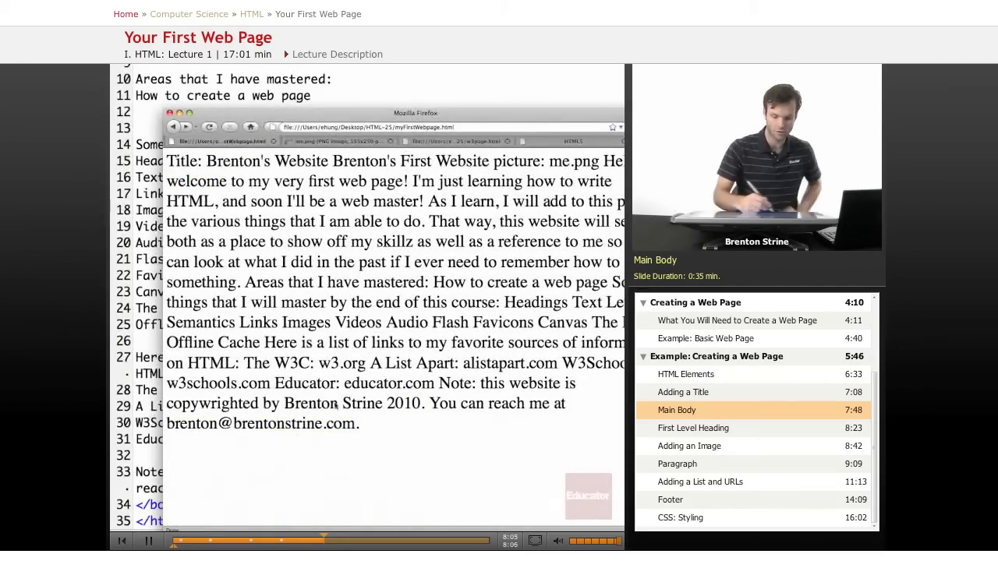
Preview the reloaded page titled Brenton's Website in Firefox, then return to the editor
drag(165, 160, 359, 424)
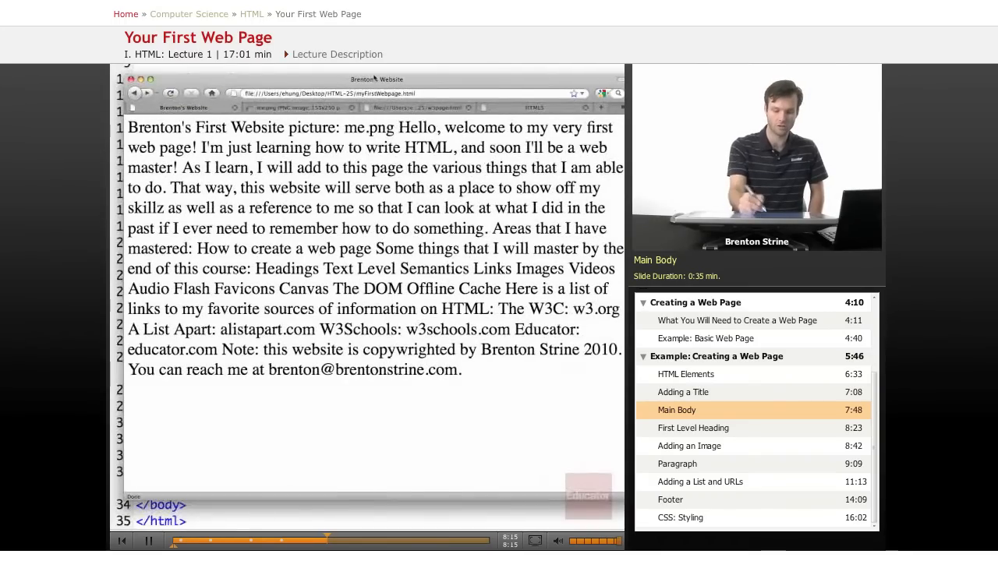
drag(128, 128, 462, 370)
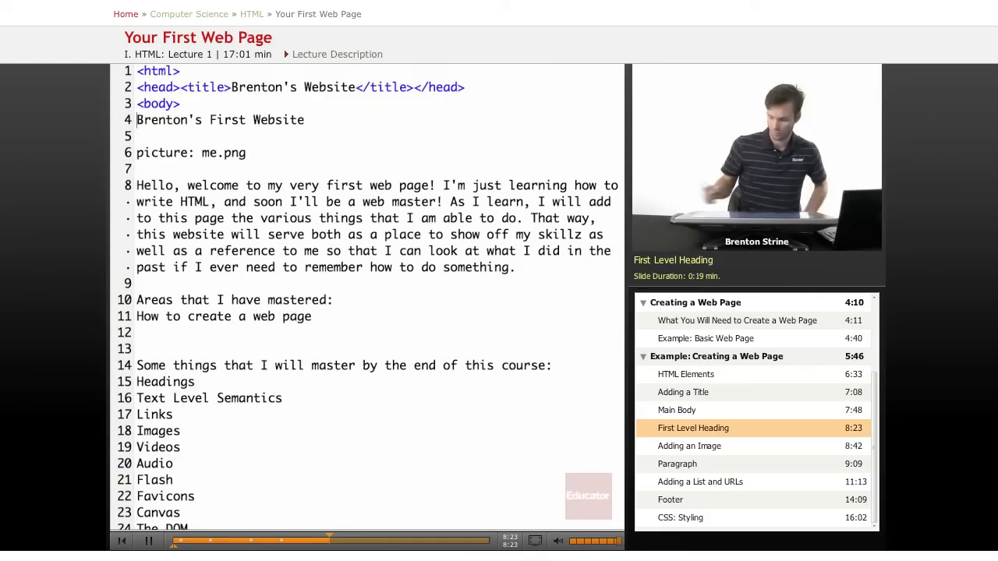
Wrap 'Brenton's First Website' in <h1> and </h1> tags
text(<h1>)
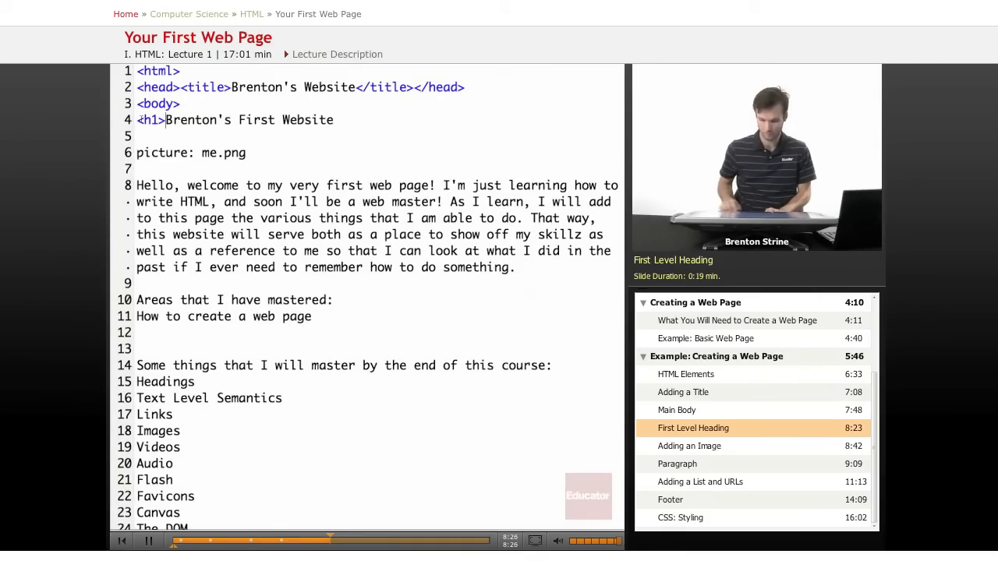
text(<)
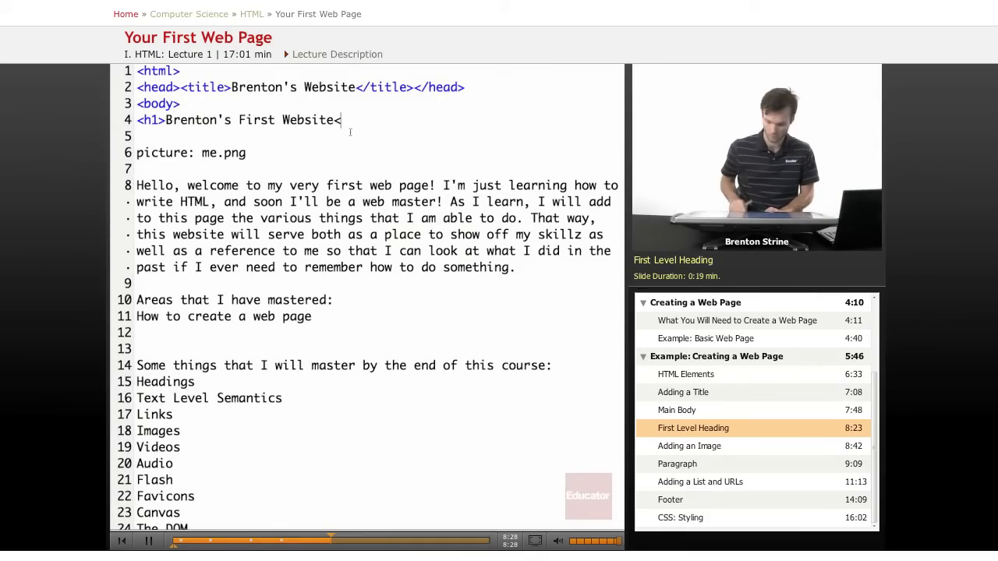
text(/h1>)
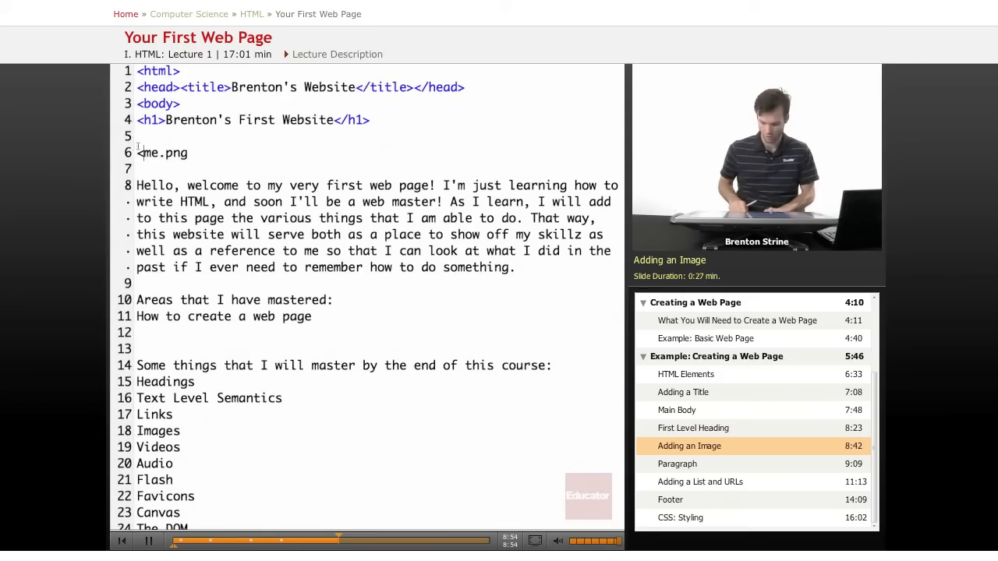
Turn the picture line into <img src="me.png">
text(img src=)
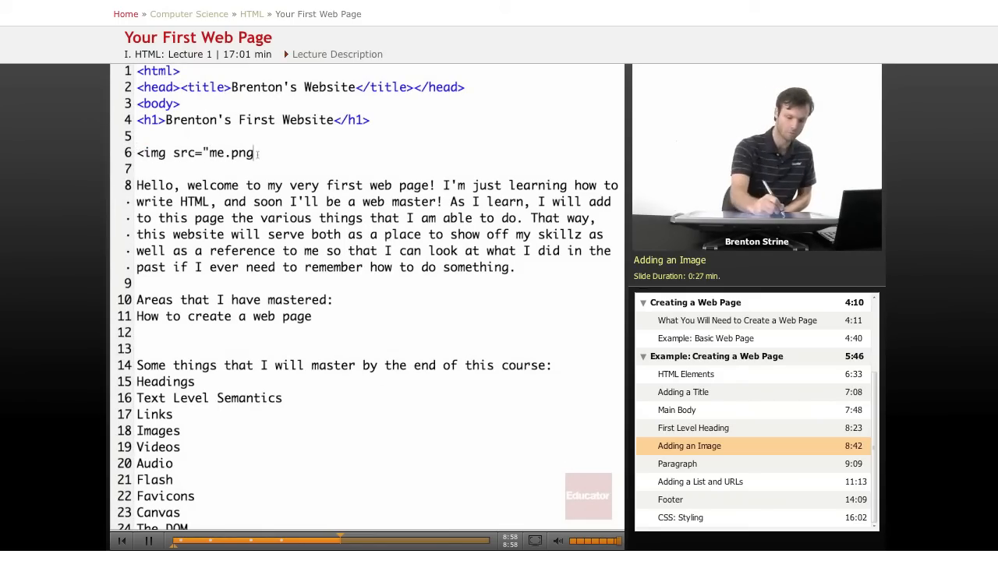
text(">)
click(378, 170)
text(<)
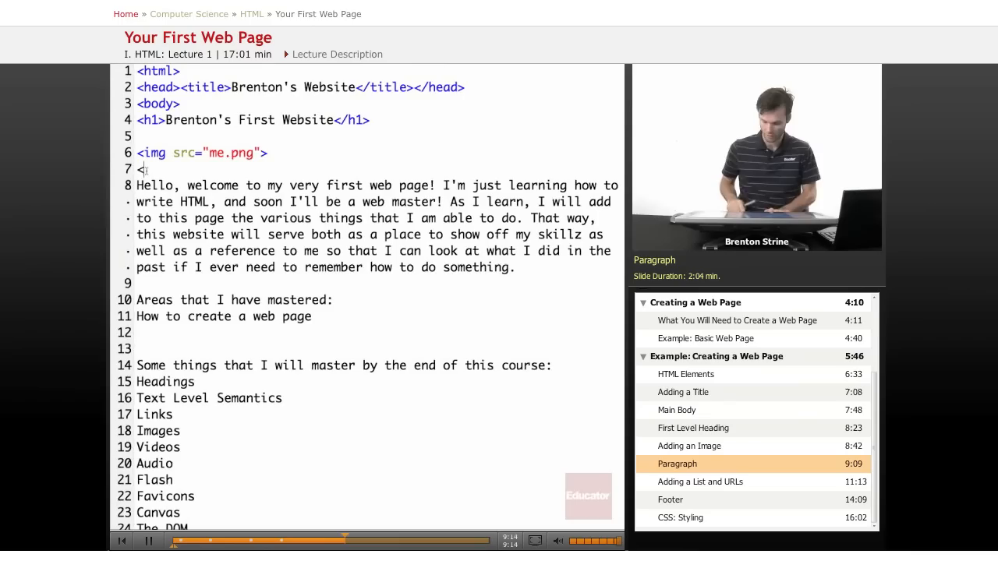
Wrap the welcome text in <p></p> with 'master' emphasized by <em></em>
text(p>)
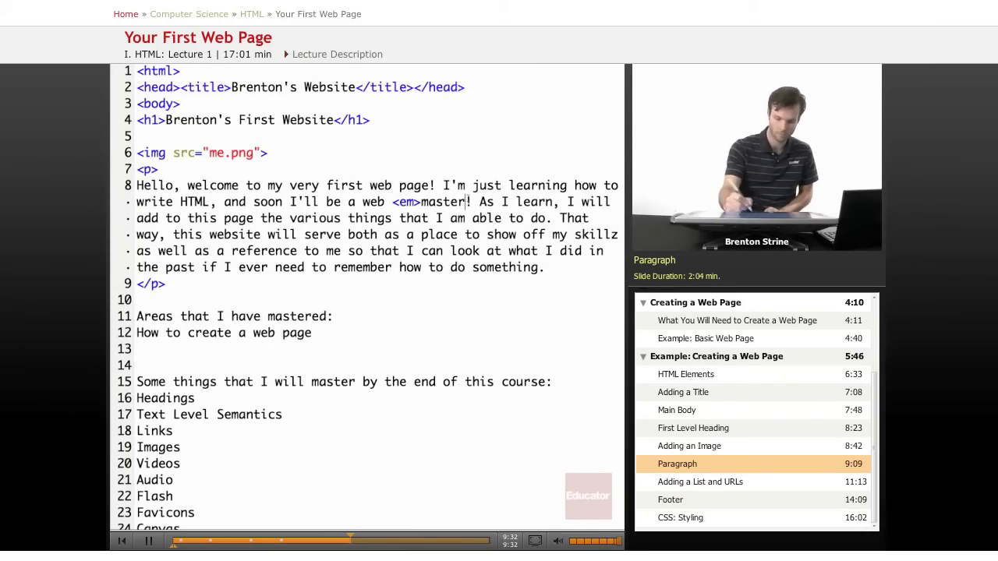
text(</em>)
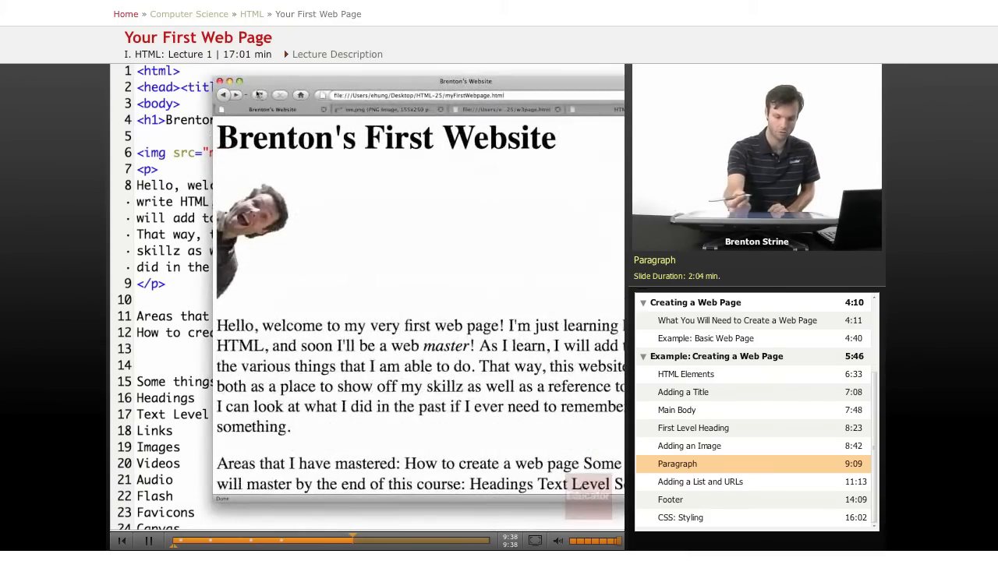
drag(216, 326, 290, 427)
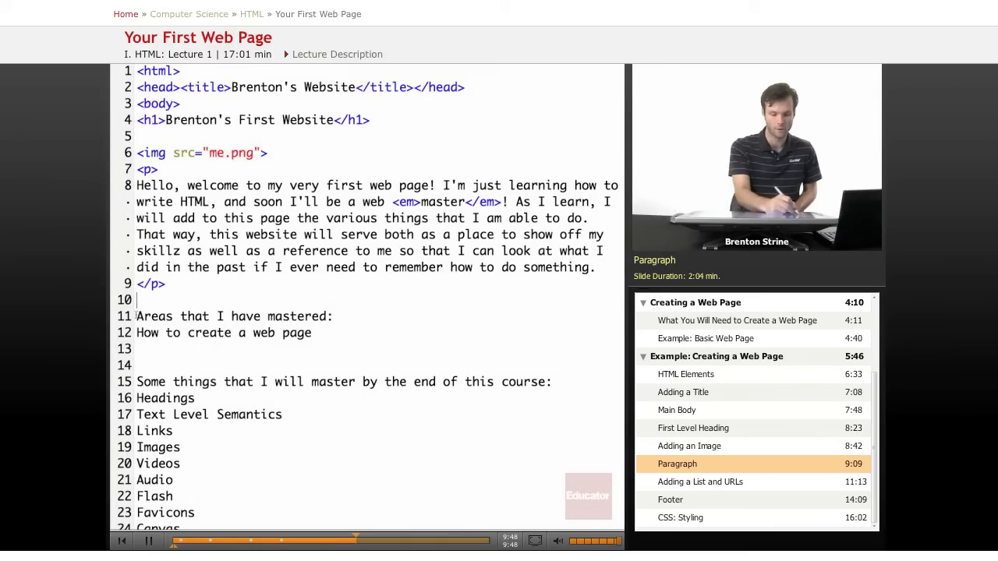
Mark the 'Areas that I have mastered' and 'Some things I will master' lines as h2 headings
text(<h2>)
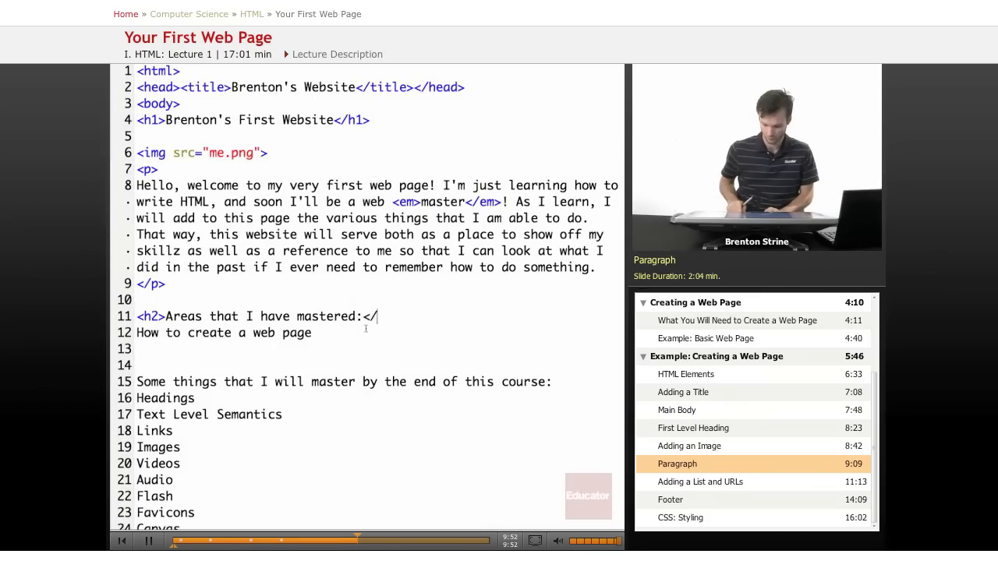
text(h2>)
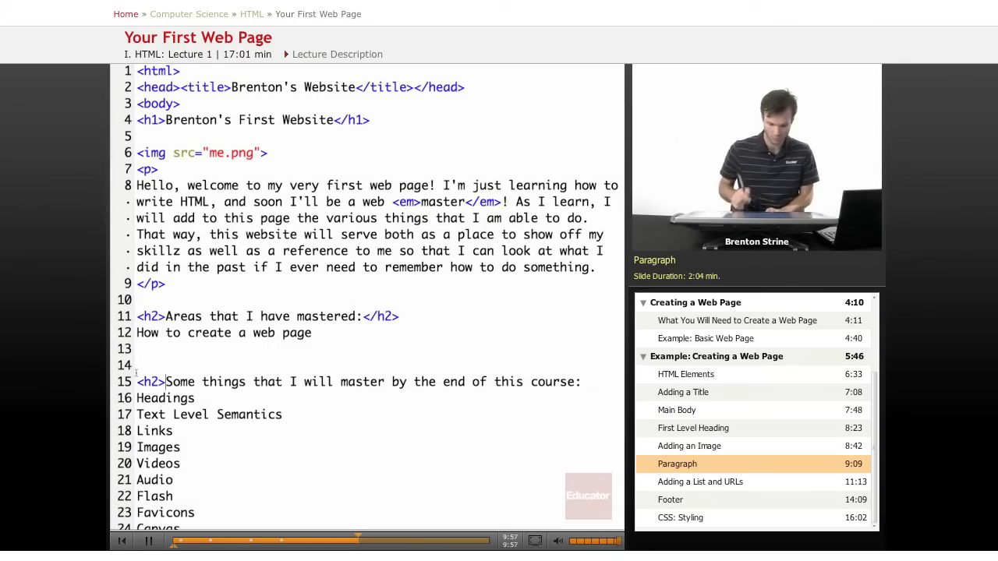
double_click(150, 380)
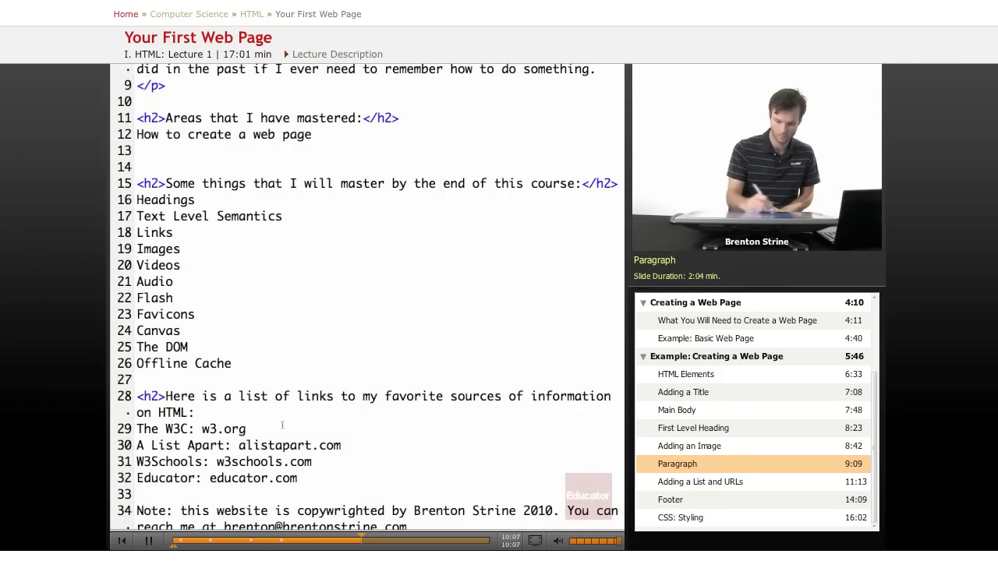
text(<h2>)
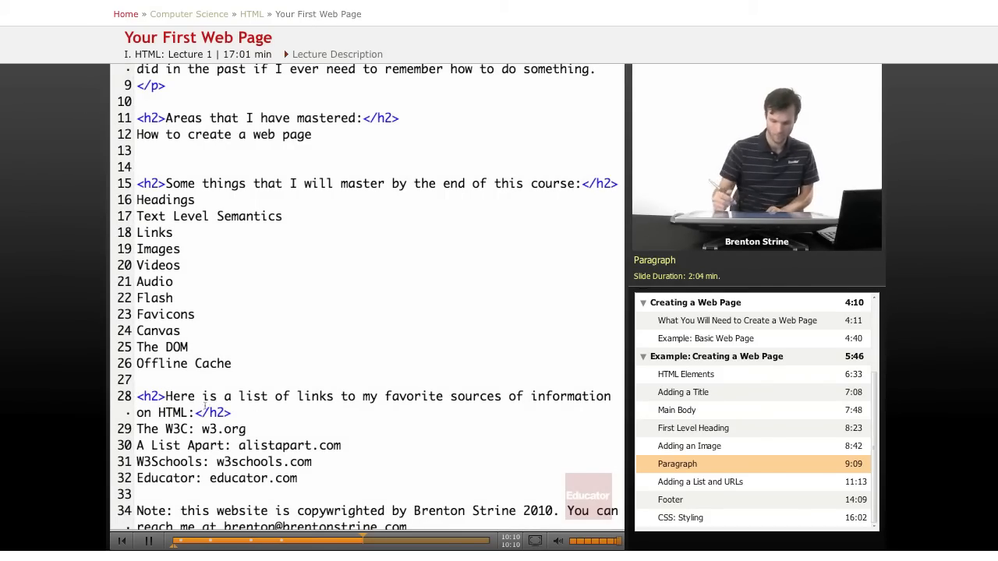
scroll(down, 3)
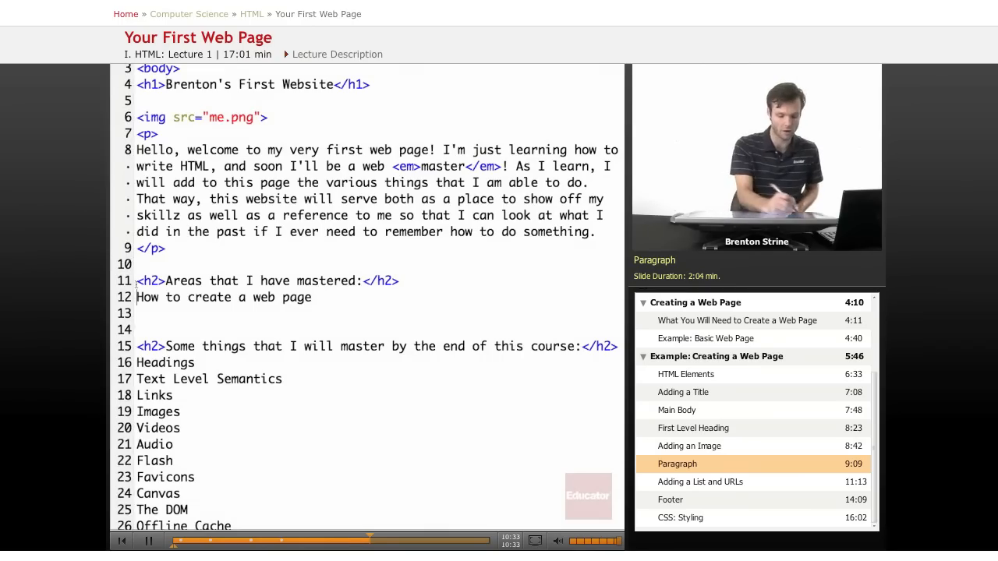
Wrap 'How to create a web page' in <a href="#"> and </a>
text(<)
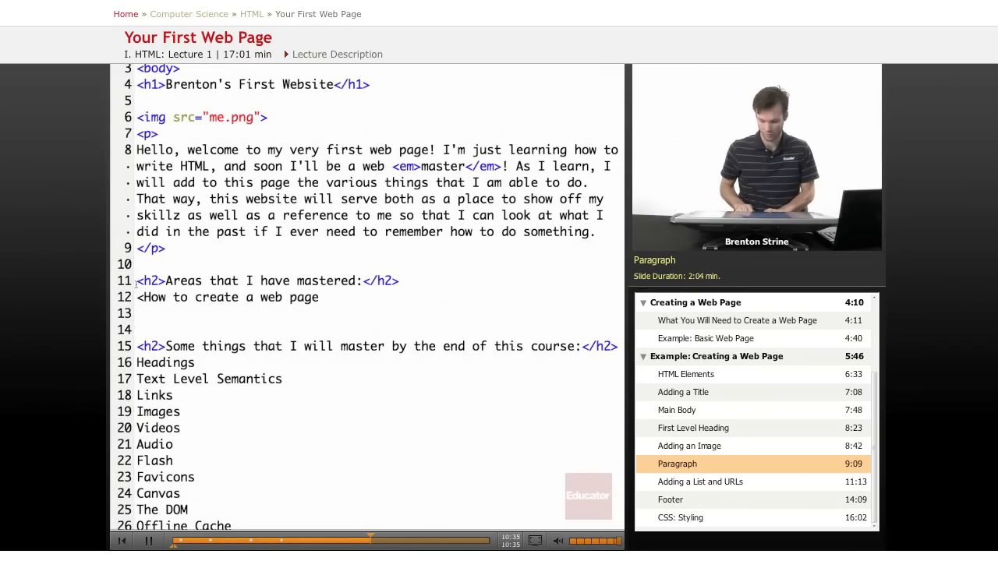
text(a)
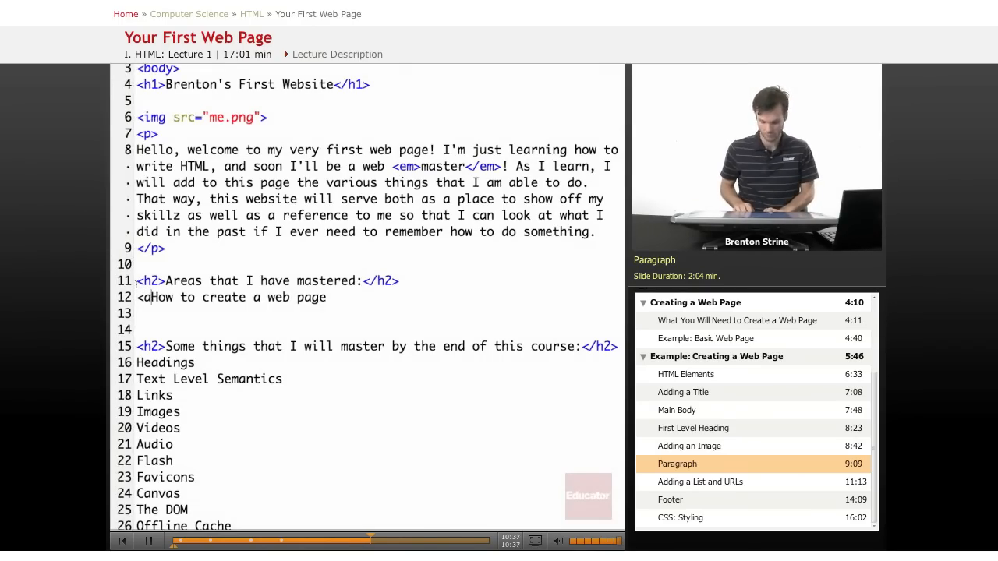
text(href="3)
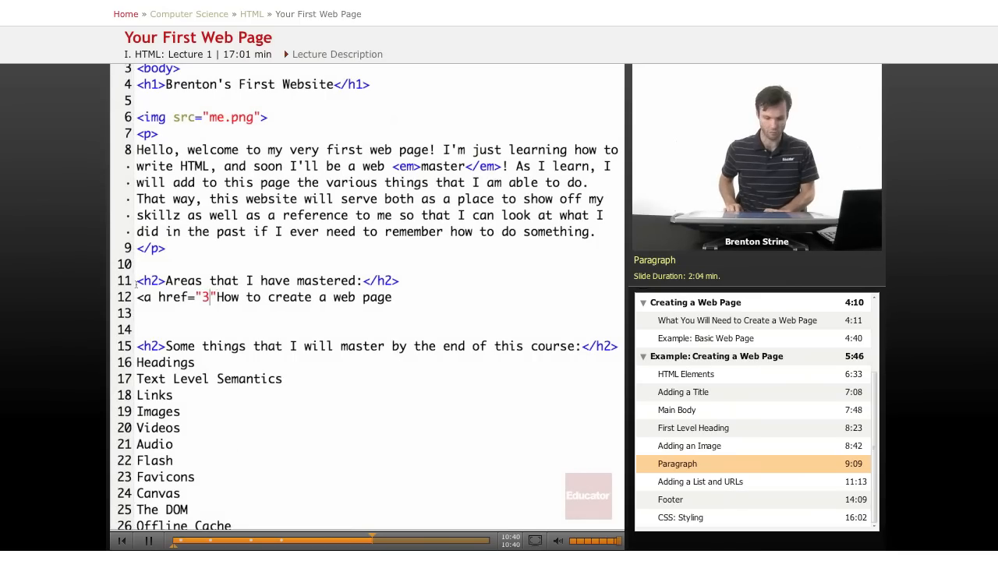
text(#)
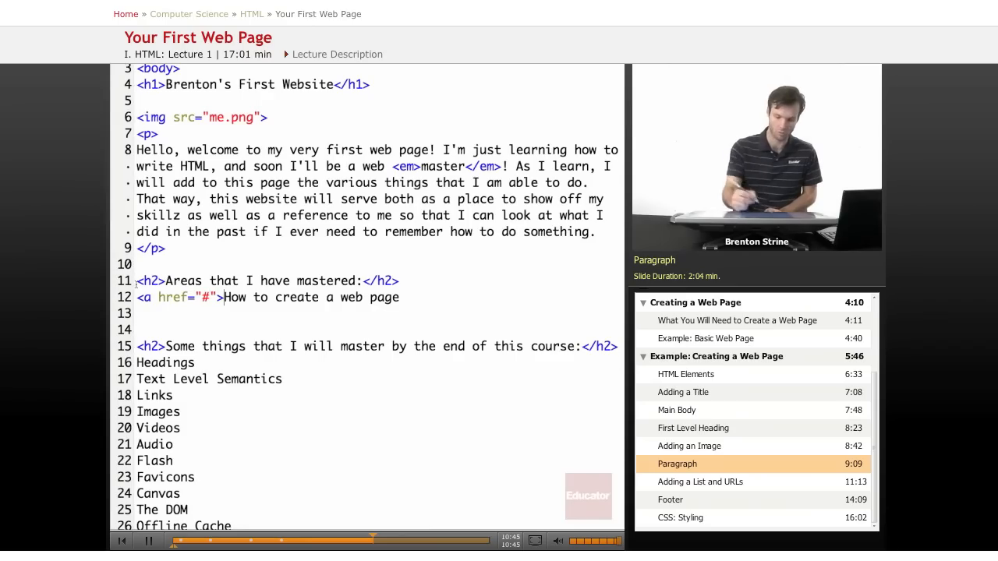
text(</a>)
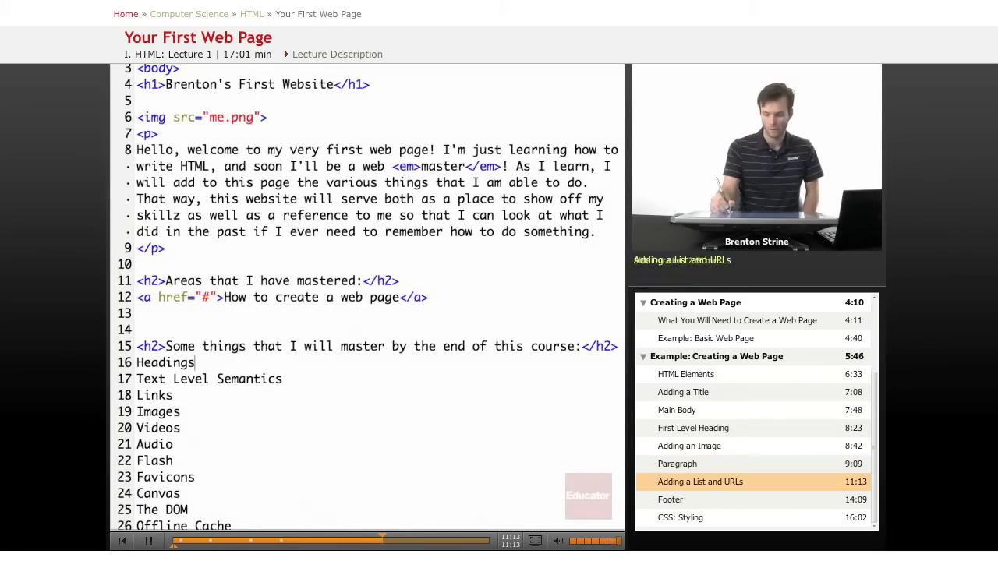
Wrap the topics from Headings to Offline Cache in <ul> with <li> items and a closing </ul>
scroll(down, 3)
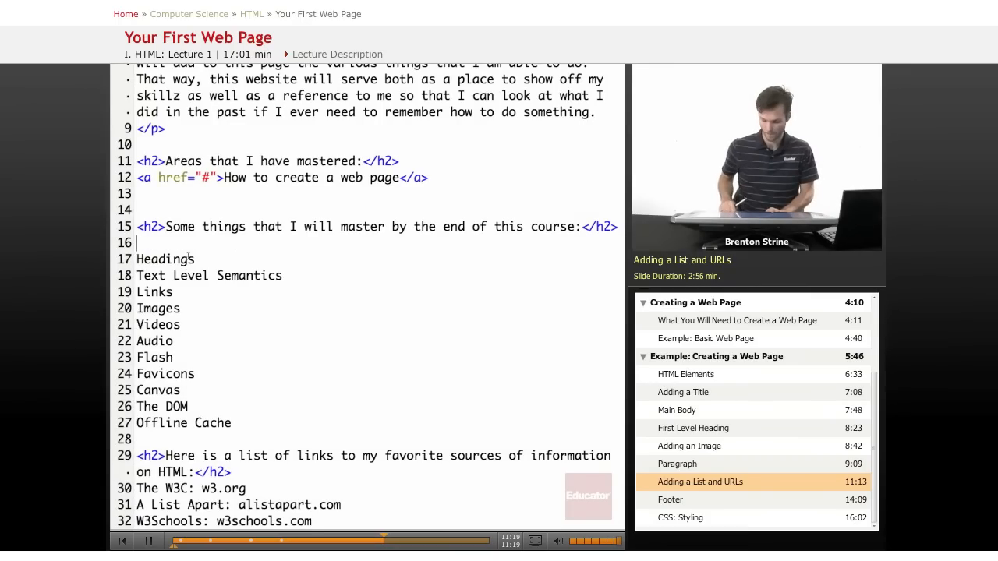
text(<)
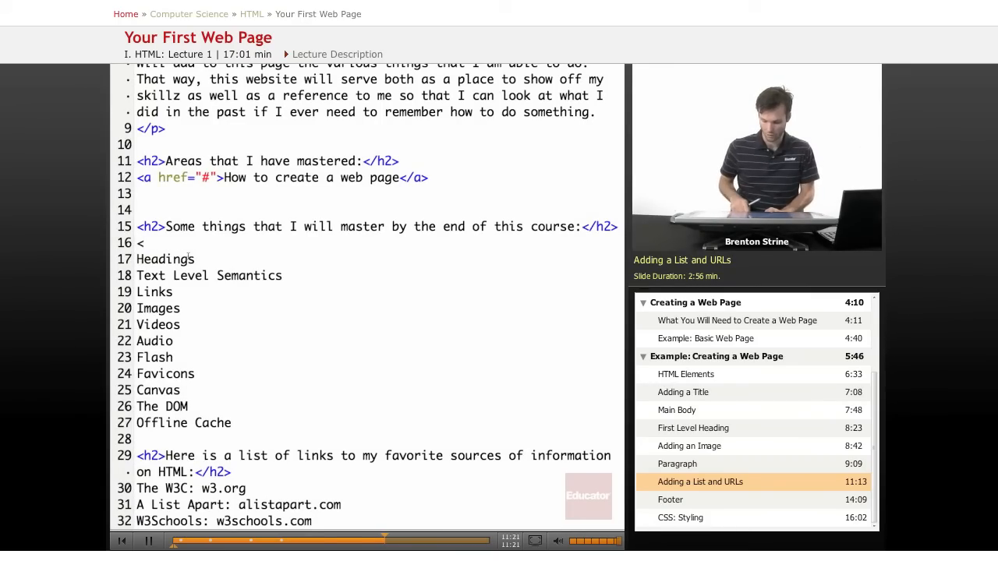
text(ul>)
text(<li>)
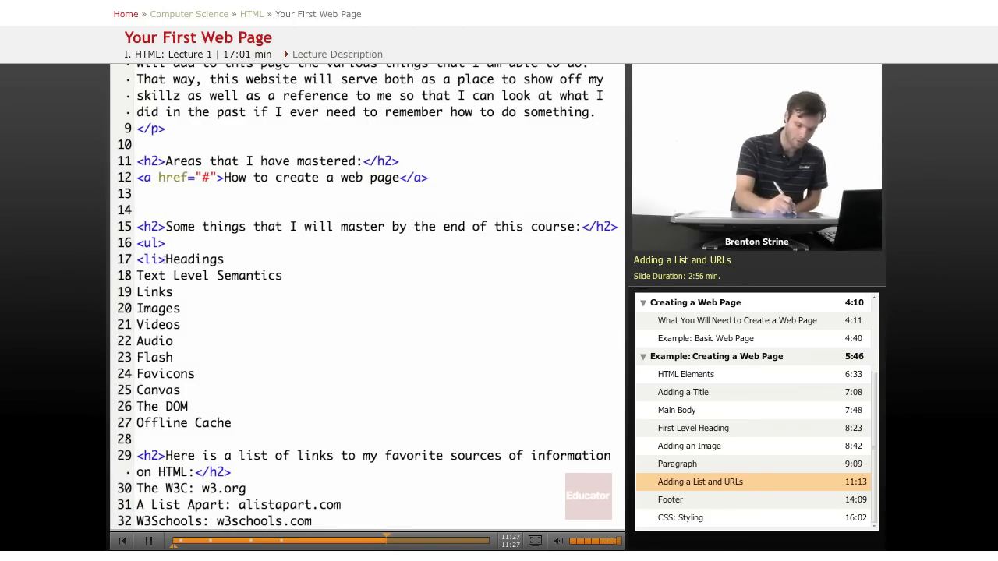
double_click(148, 259)
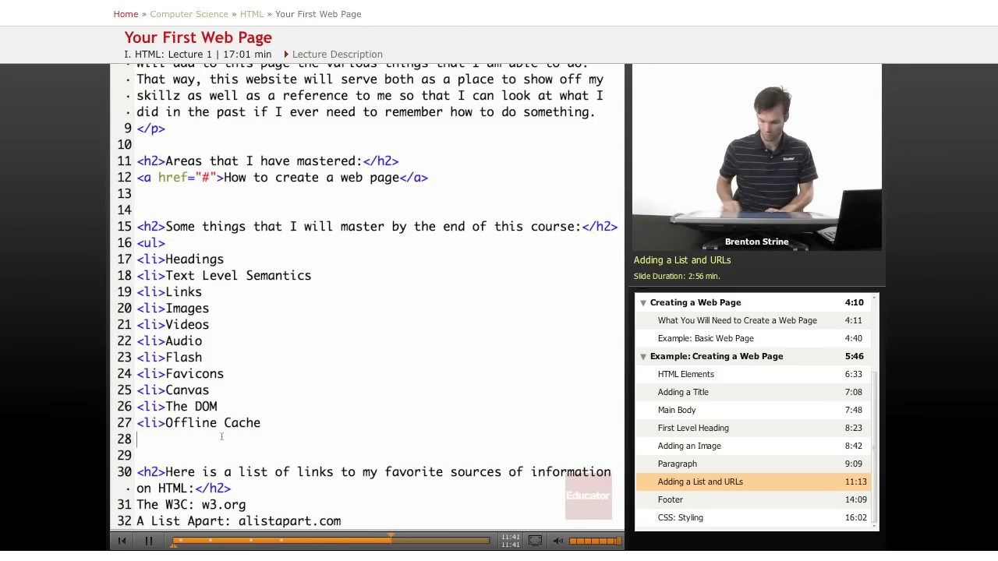
text(</u)
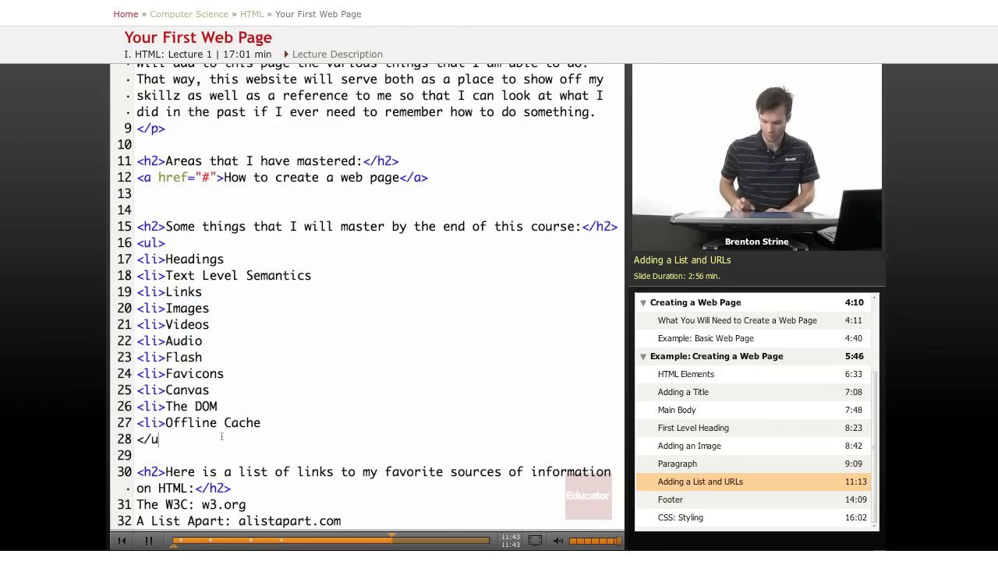
text(l>)
text(<)
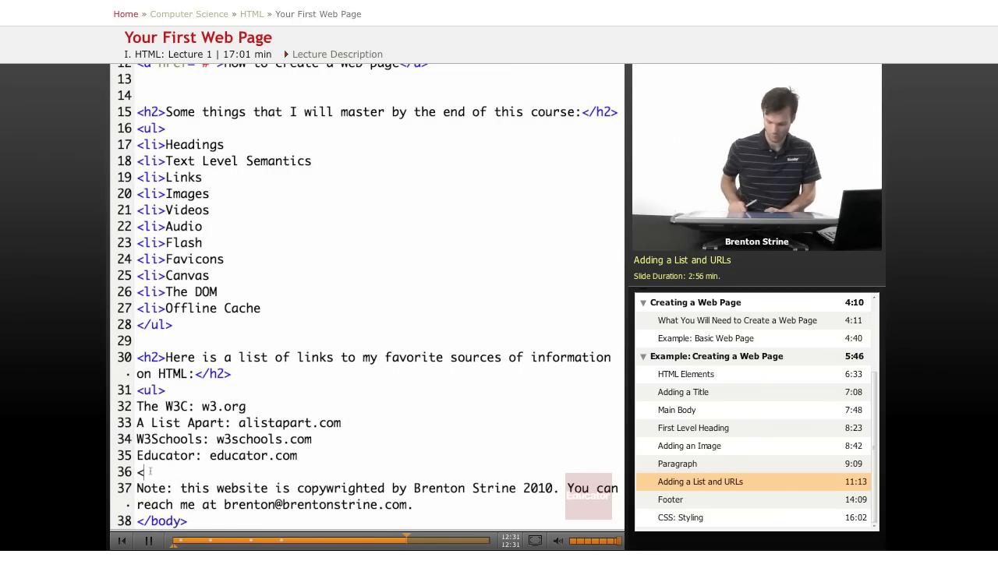
text(/ul>)
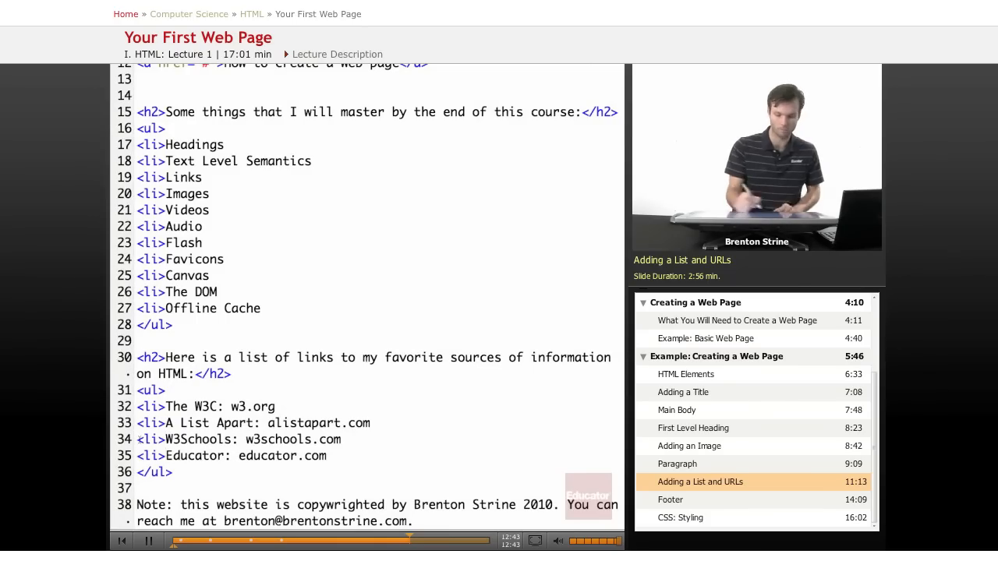
text(<a href=")
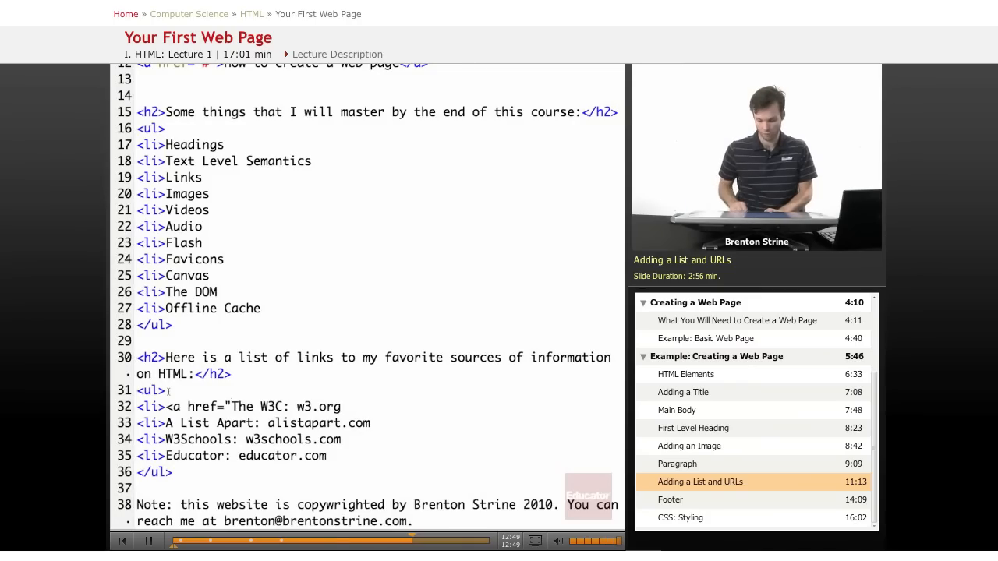
text(http://w3.org">)
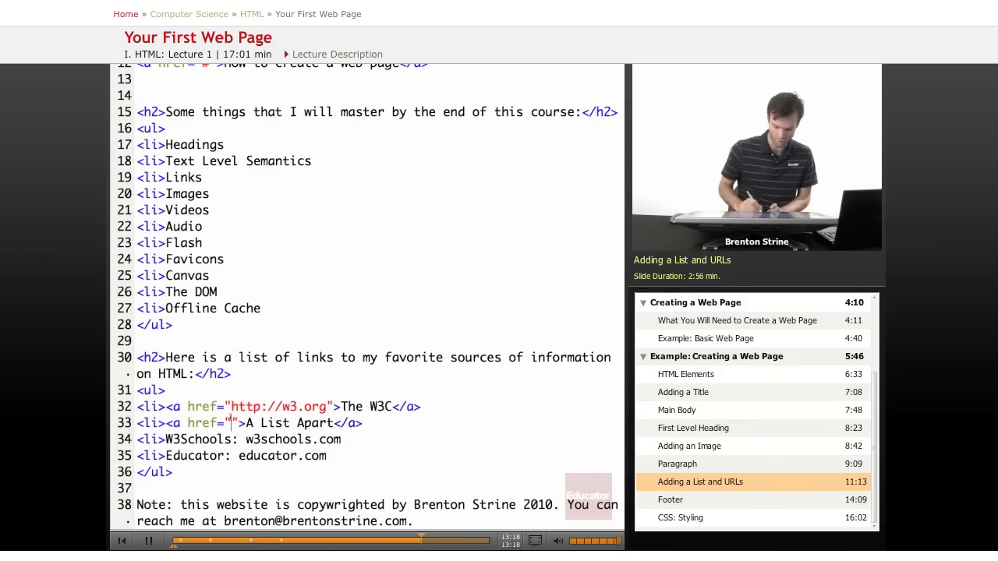
text(alistapart.com)
click(233, 456)
text(<a href)
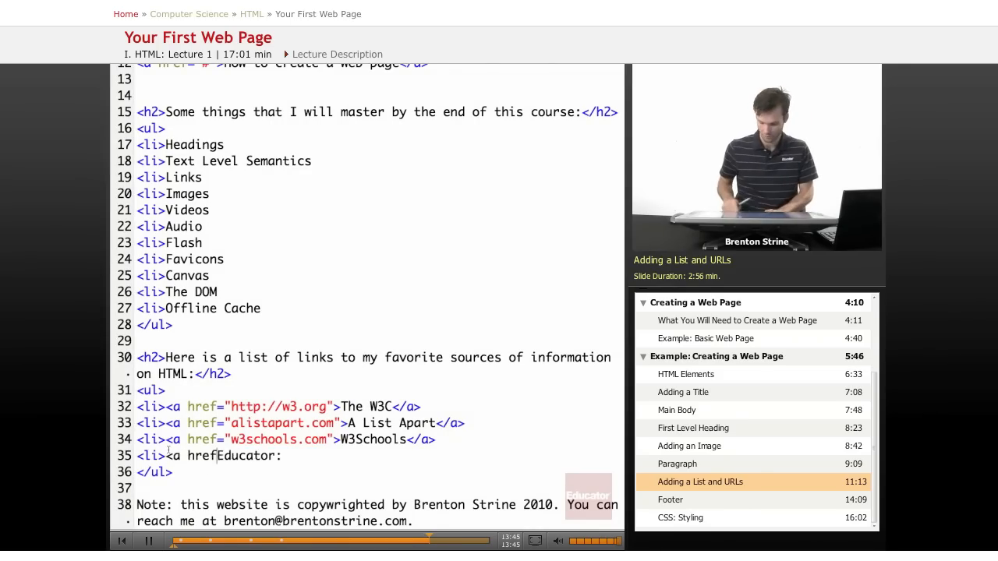
Give the Educator entry href="educator.com", completing the four source links
text(="educator.com")
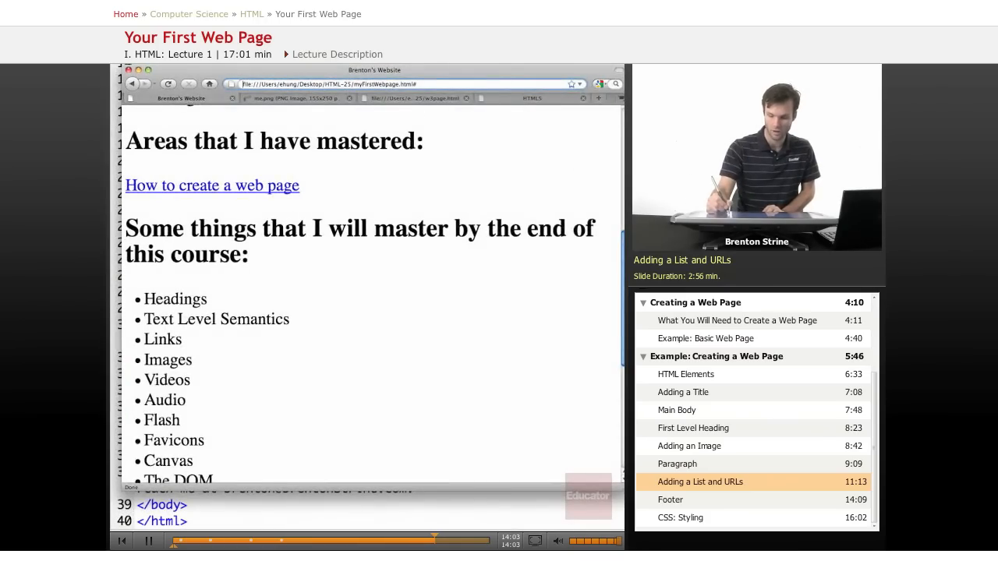
Scroll the rendered page past the headings and bulleted topics to the four underlined source links
scroll(down, 3)
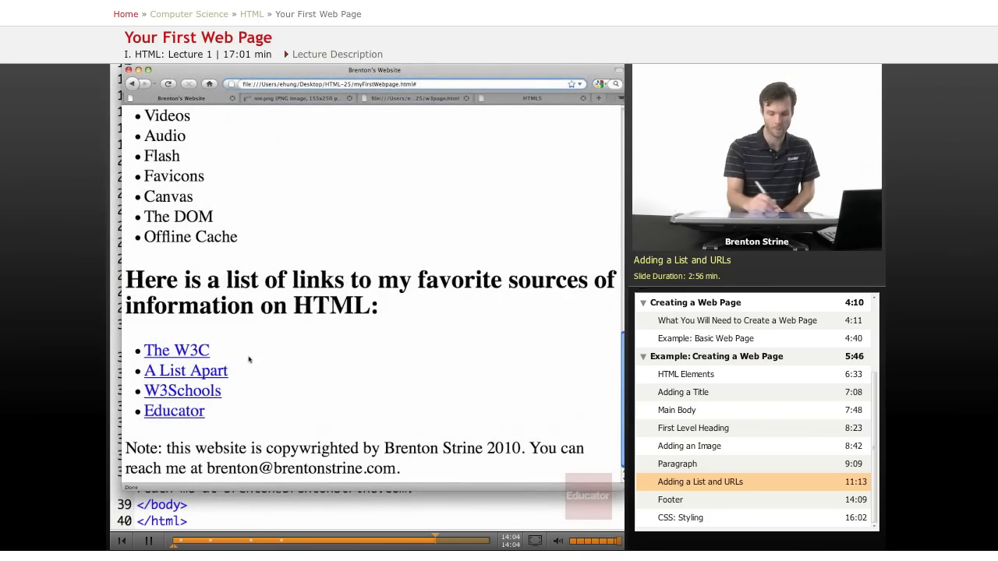